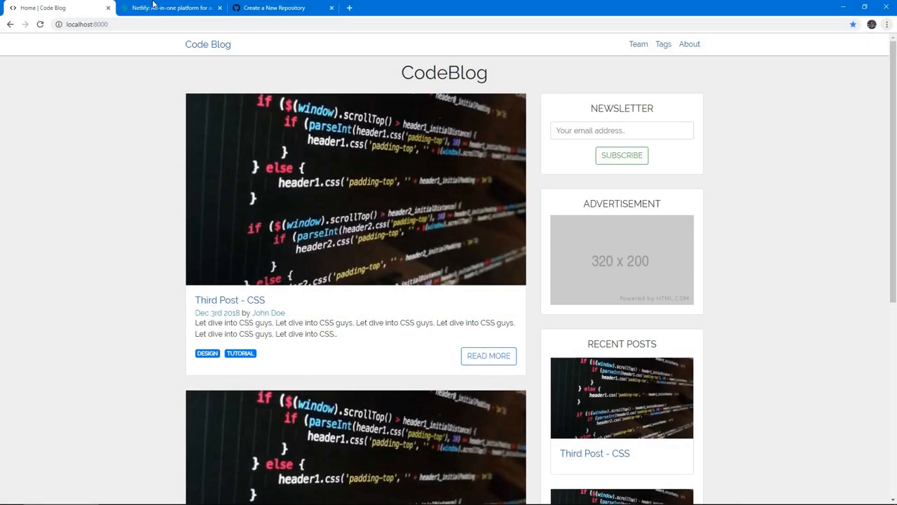
- Switch from the localhost Code Blog to the Netlify homepage tab
click(171, 8)
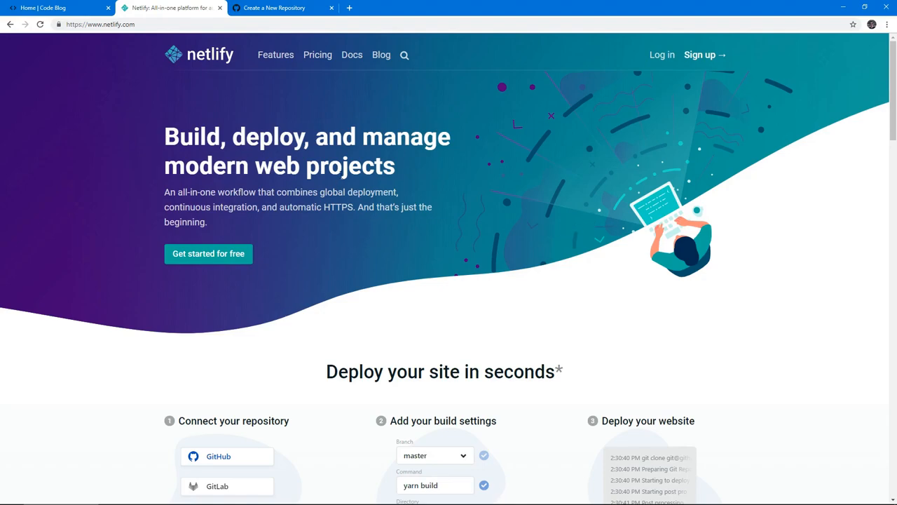
mouse_move(352, 191)
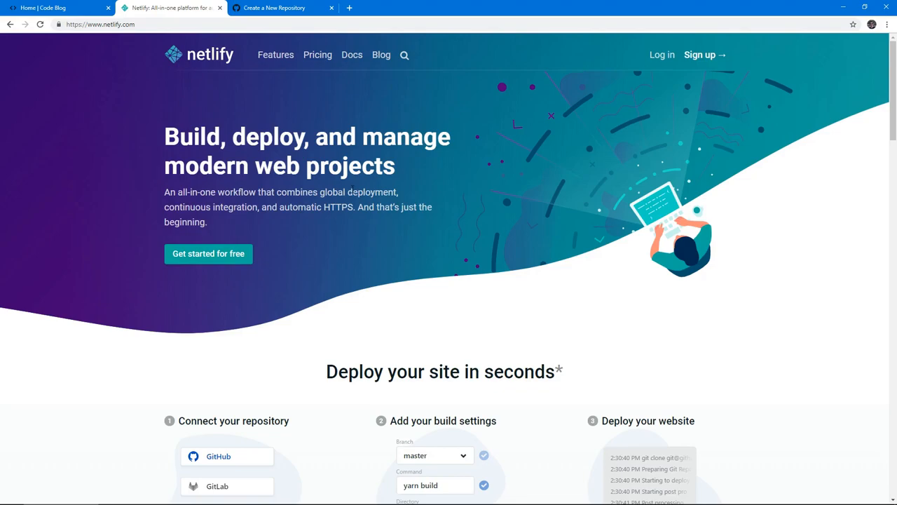
mouse_move(414, 229)
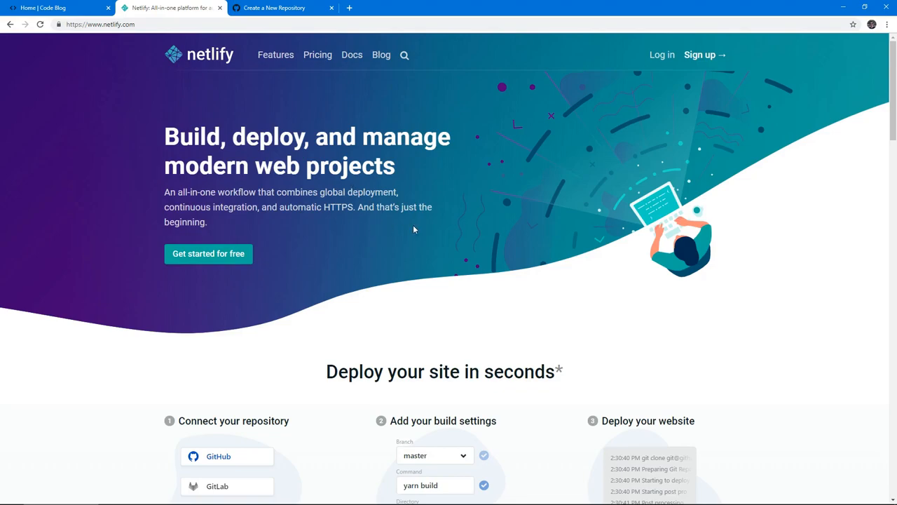
mouse_move(415, 194)
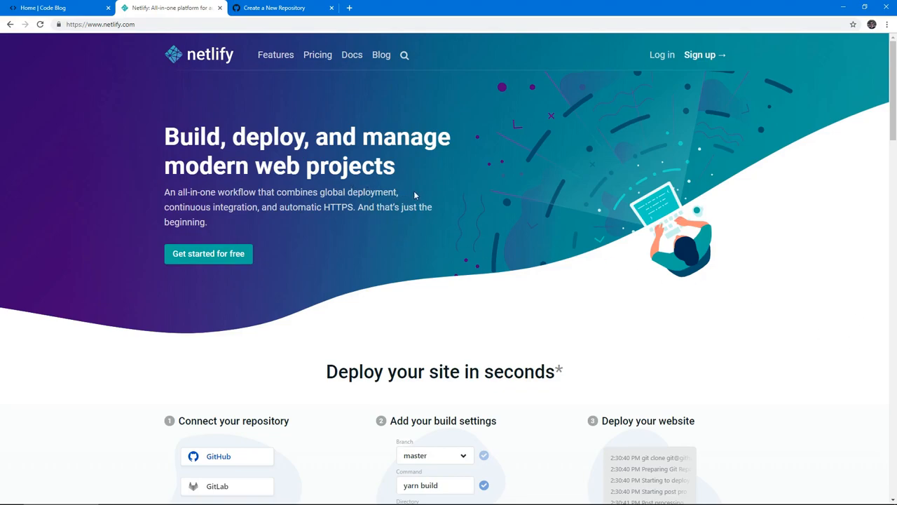
mouse_move(510, 219)
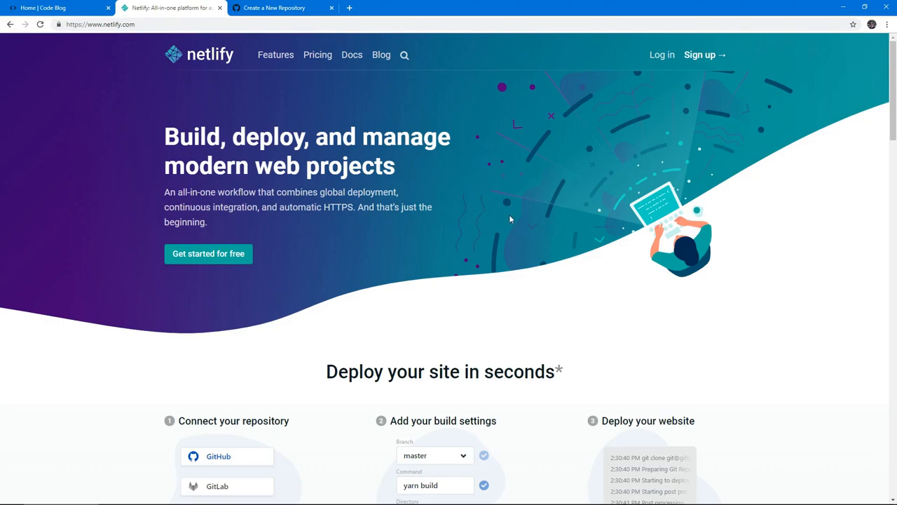
mouse_move(670, 256)
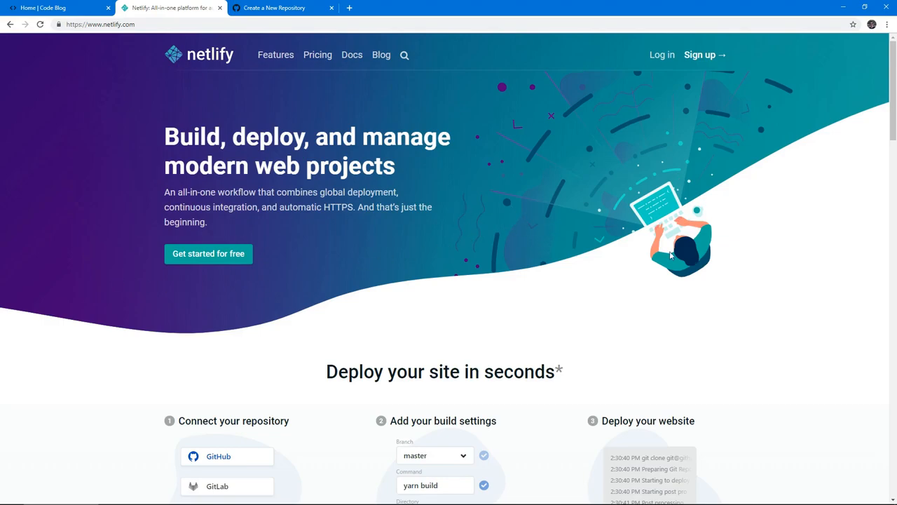
mouse_move(68, 55)
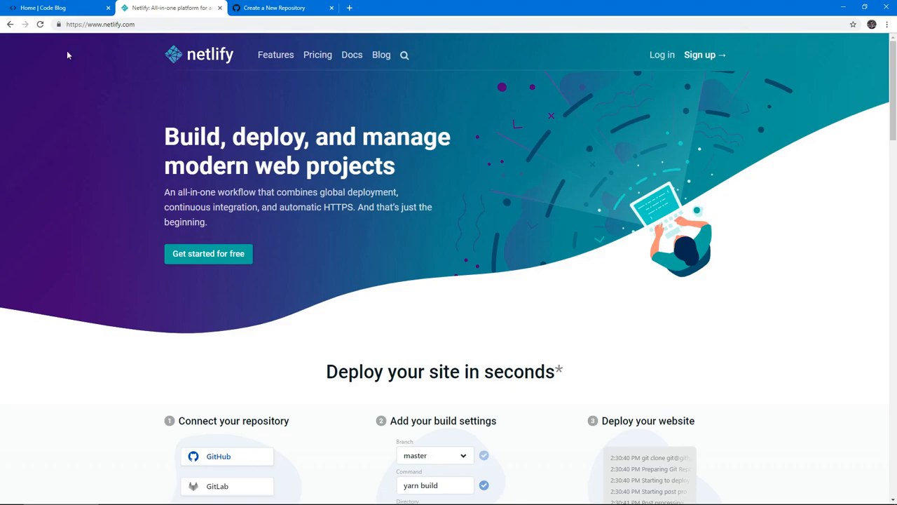
- Create the public GitHub repository gatsby-blog-tutorial and copy its SSH URL
click(281, 8)
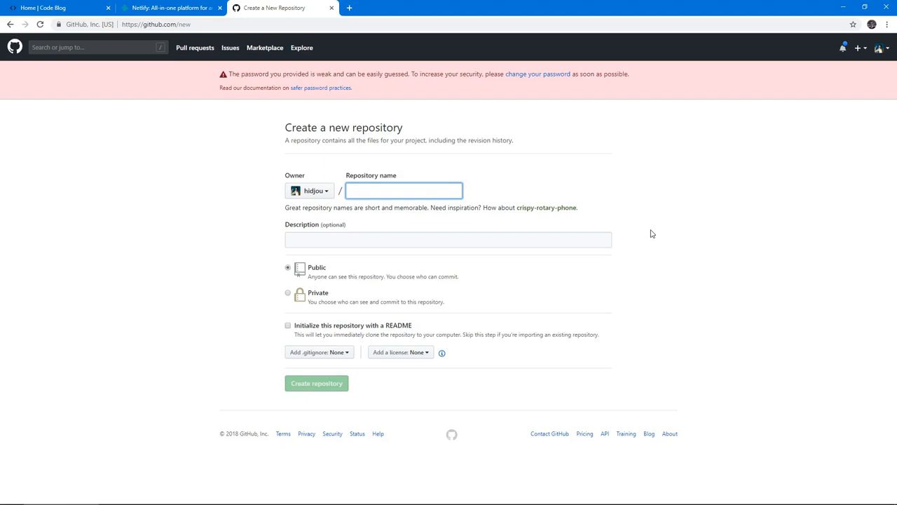
text(gatsby-)
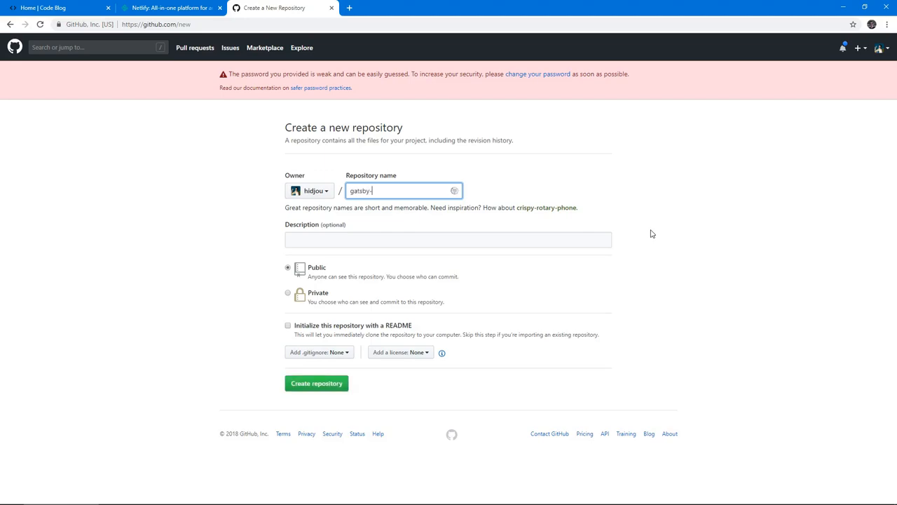
text(blog-tutorial)
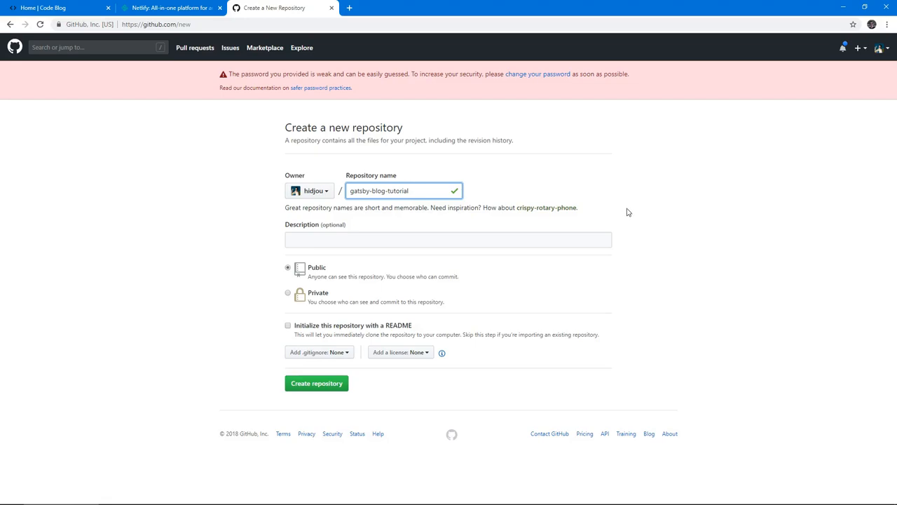
mouse_move(813, 309)
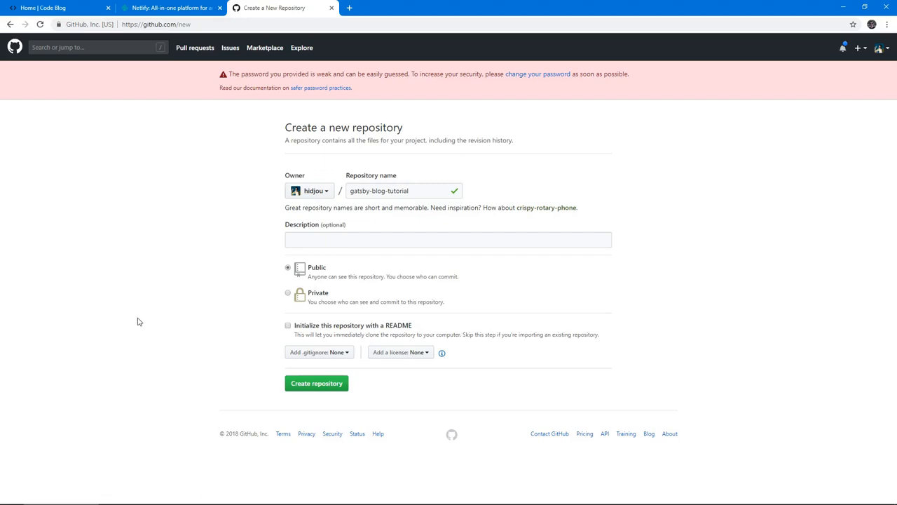
click(316, 383)
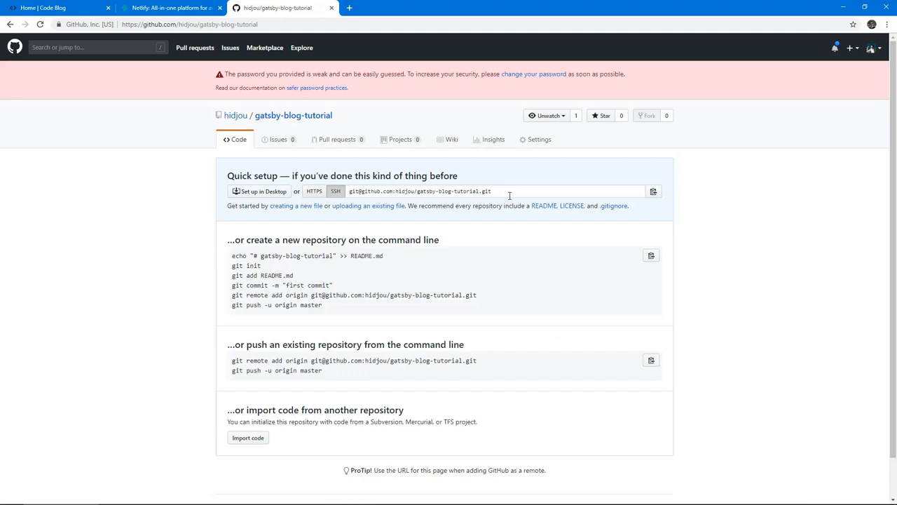
click(490, 190)
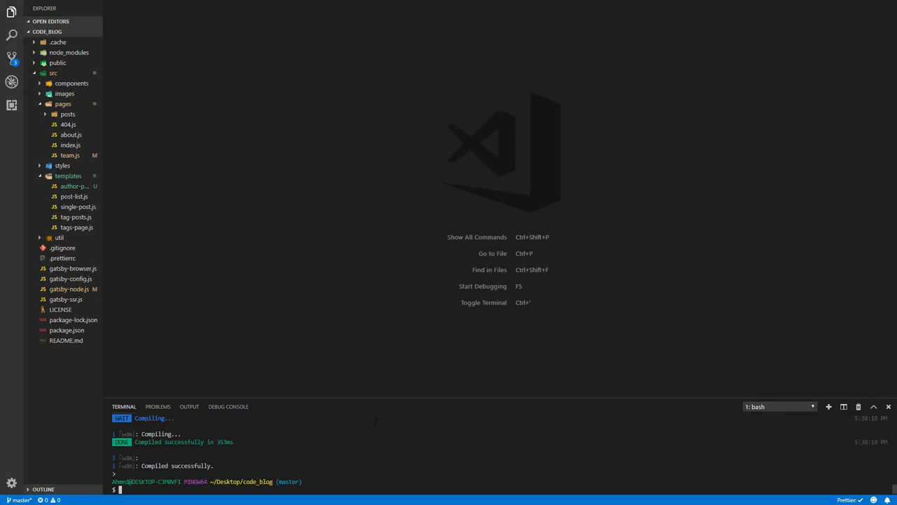
- Stage everything and commit with message 'created team and authors page, finished application'
text(git add . && git commit -m ")
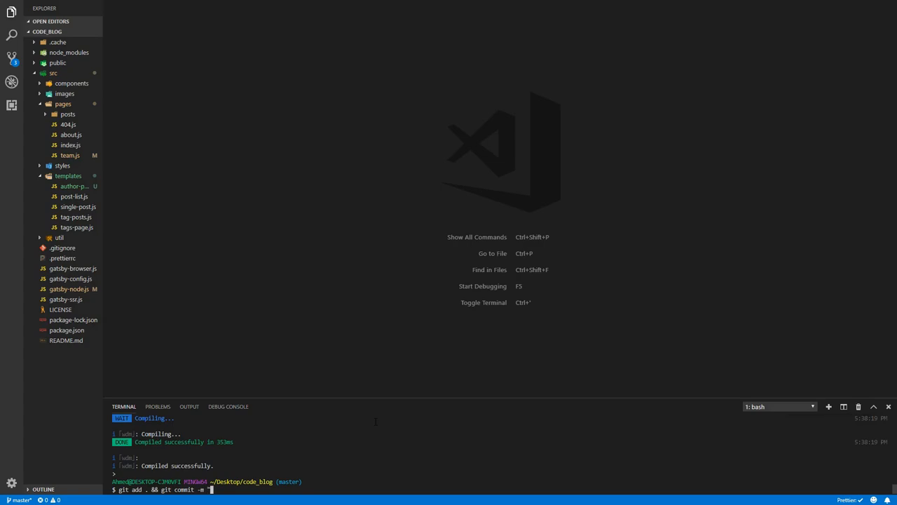
text(created authors)
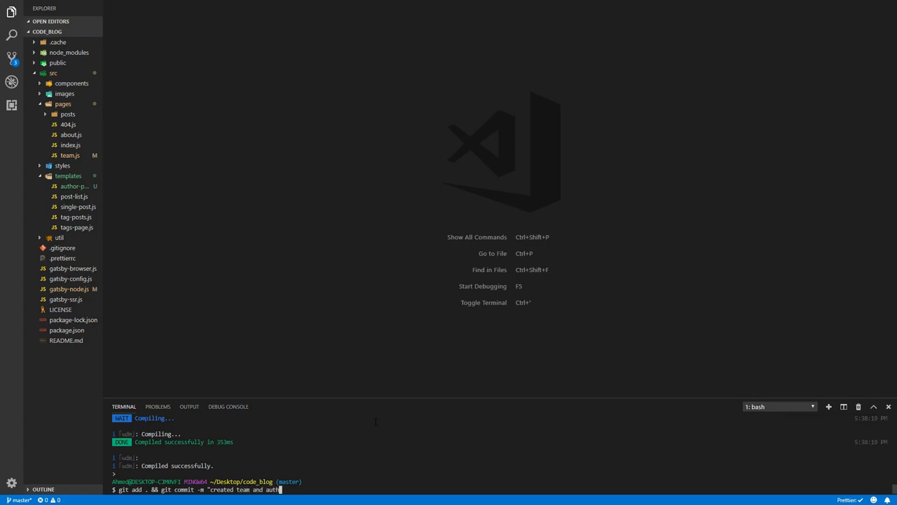
text(ors page)
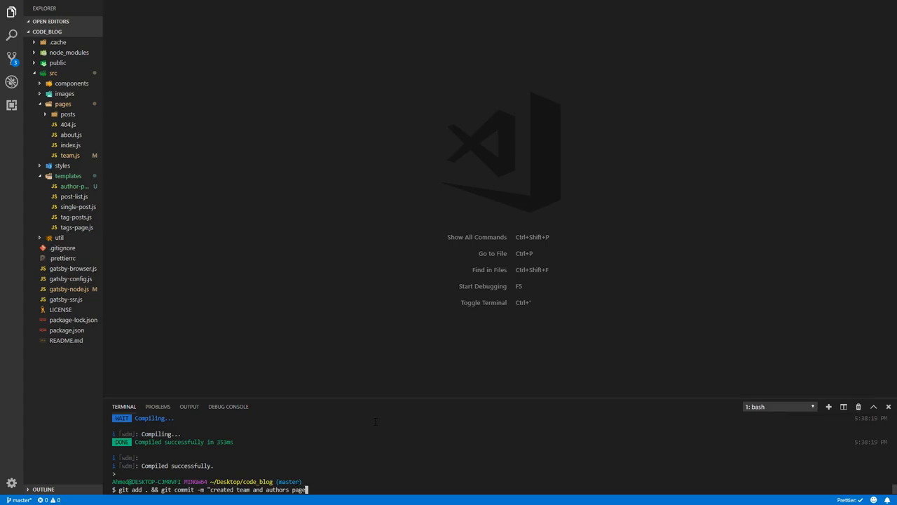
text(, finished)
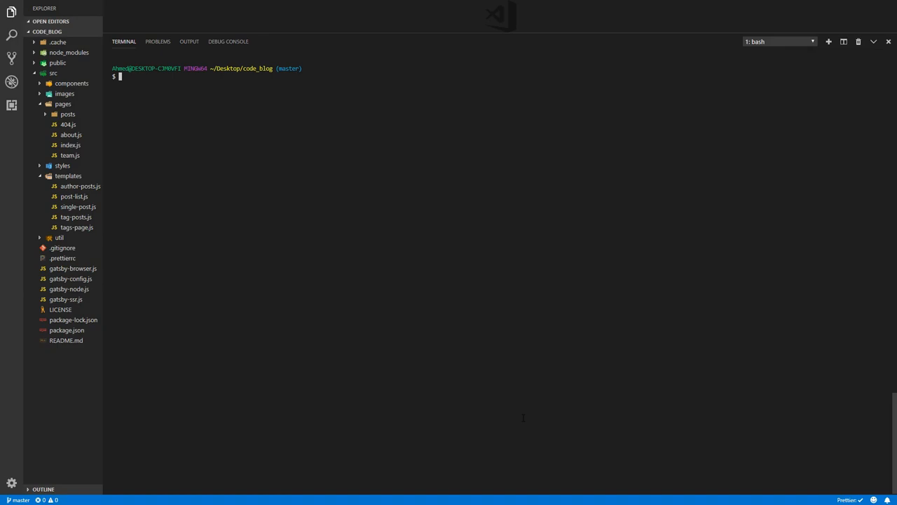
text(git)
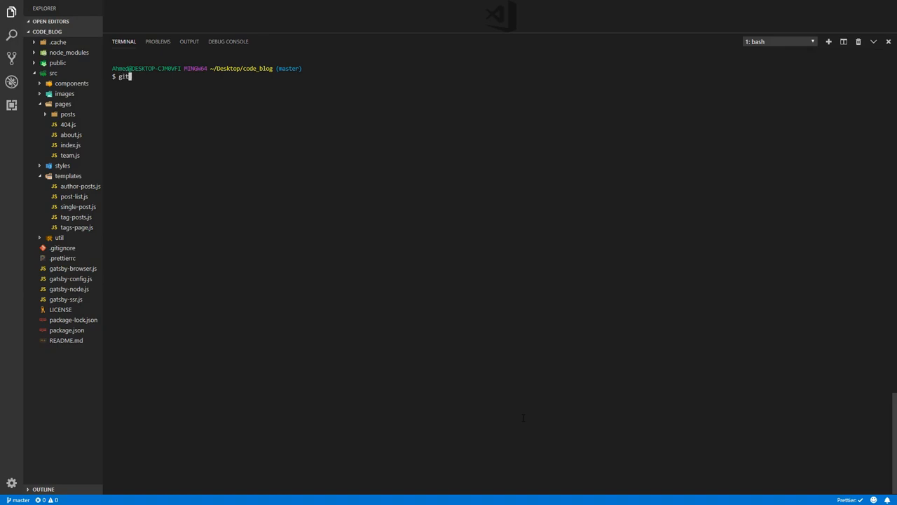
text(remote add origin)
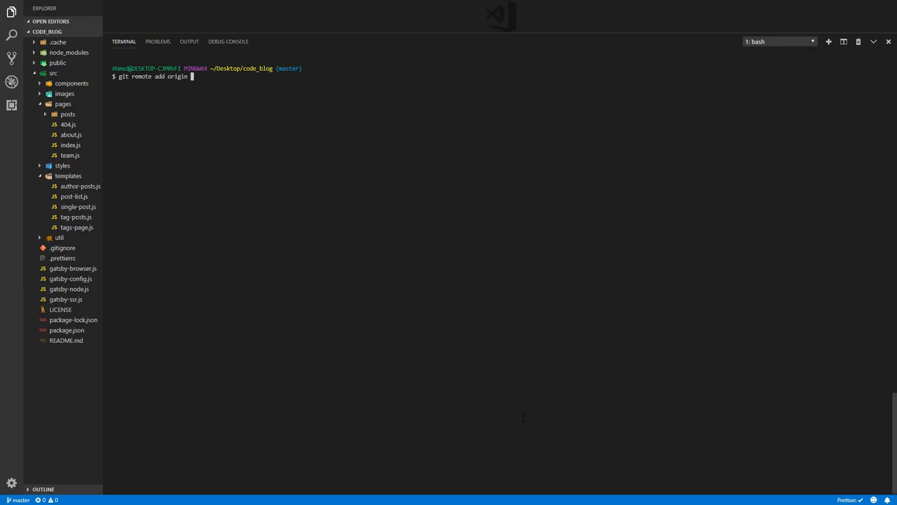
text(git@github.com:hidjou/gatsby-blog-tutorial.git)
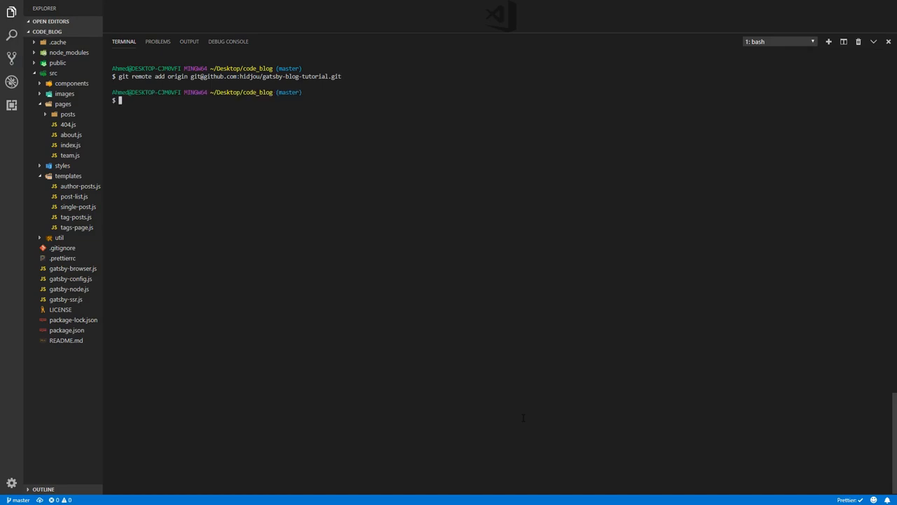
- Push master to origin with upstream tracking, then return to Netlify
text(git push)
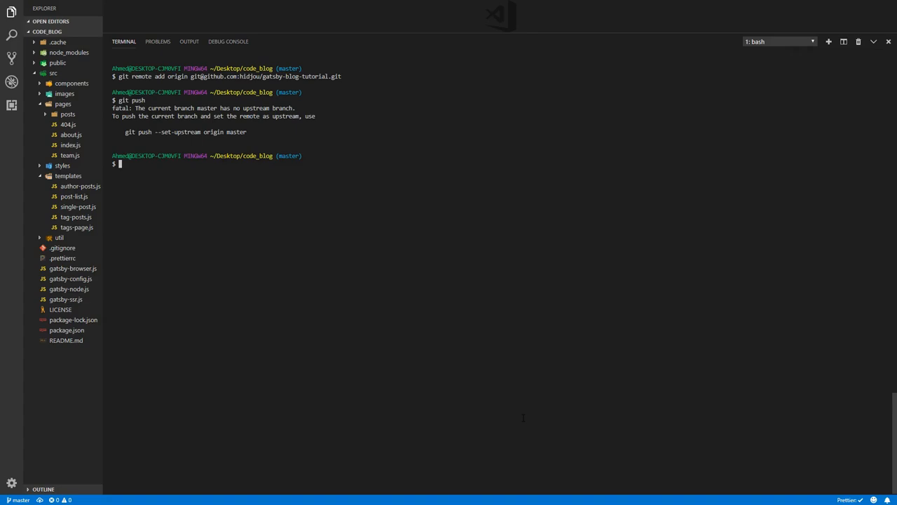
text(git push)
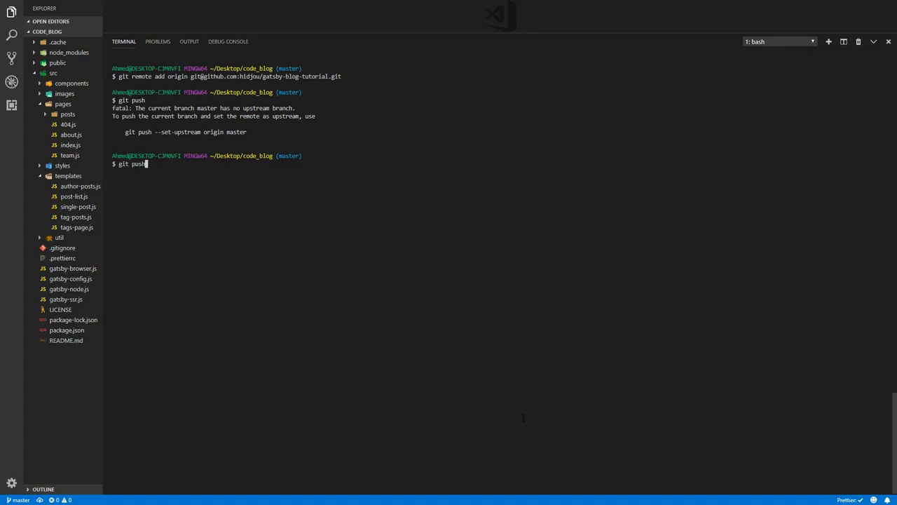
text(-u o)
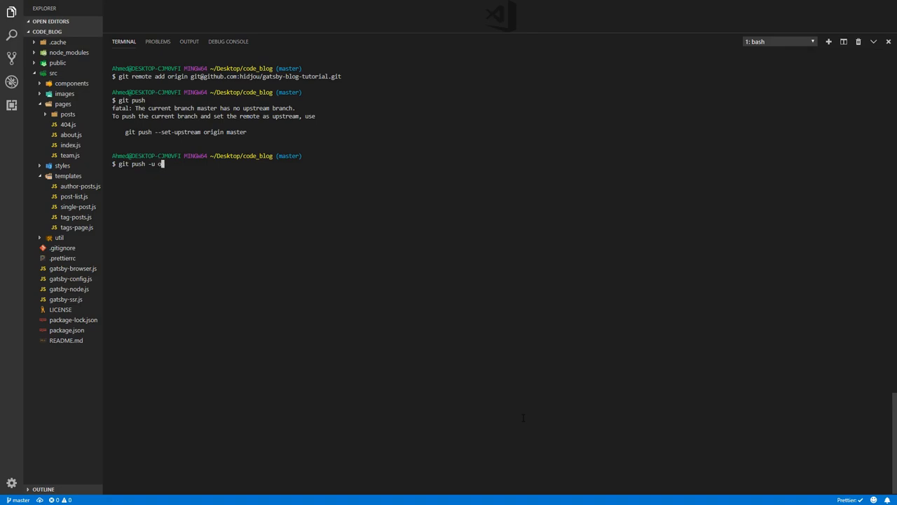
text(rigin master)
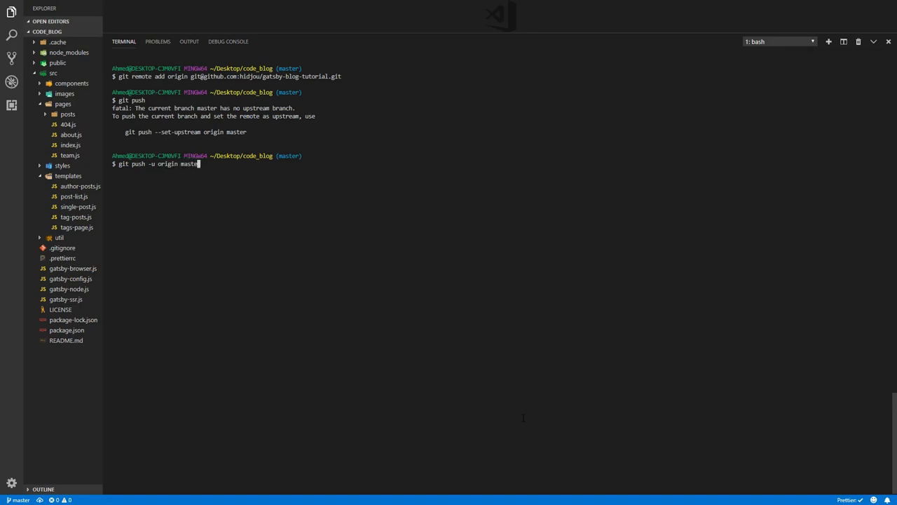
key(Enter)
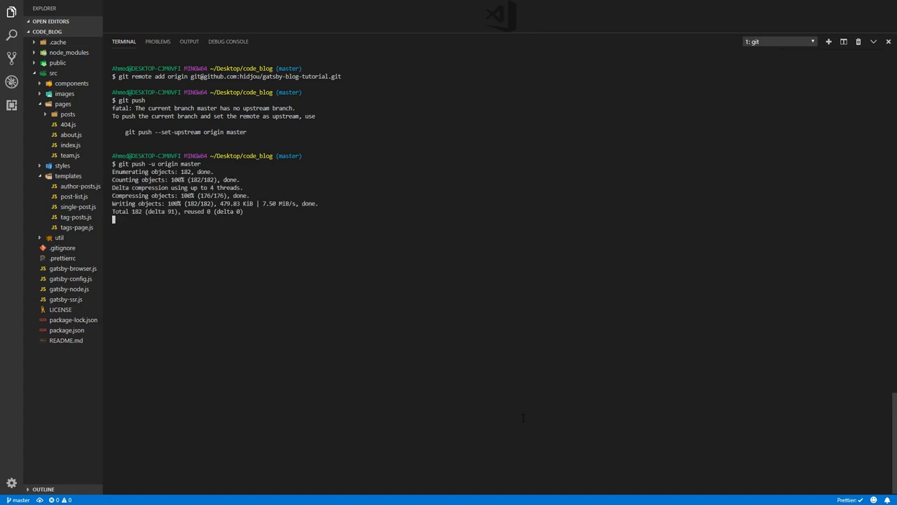
mouse_move(322, 373)
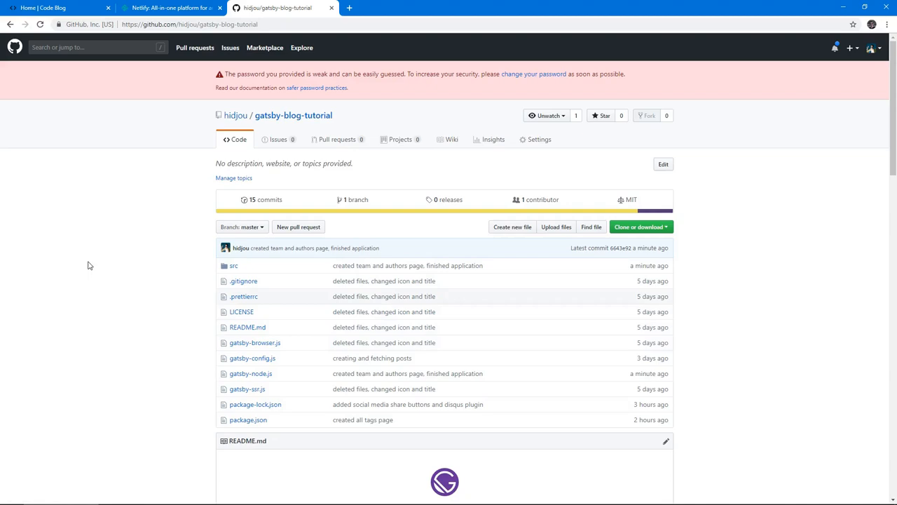
click(171, 8)
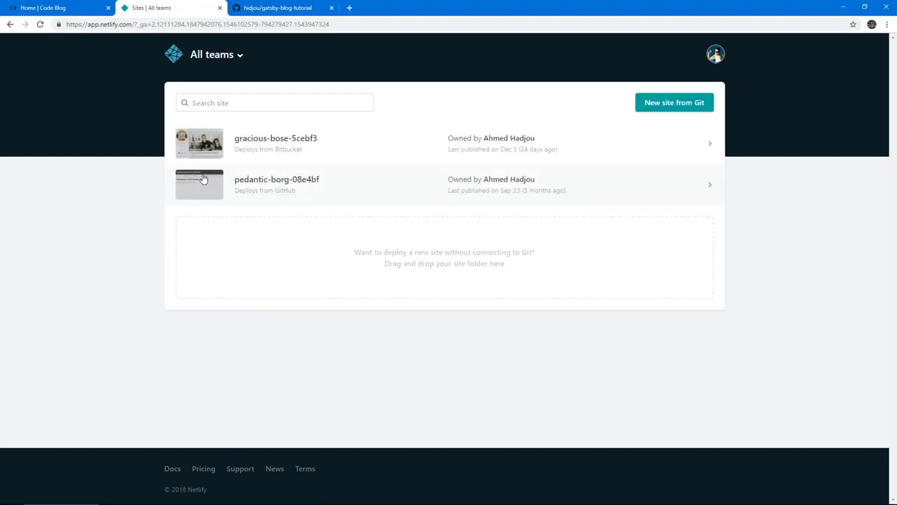
- Start a new site from GitHub and scroll to find gatsby-blog-tutorial
click(674, 102)
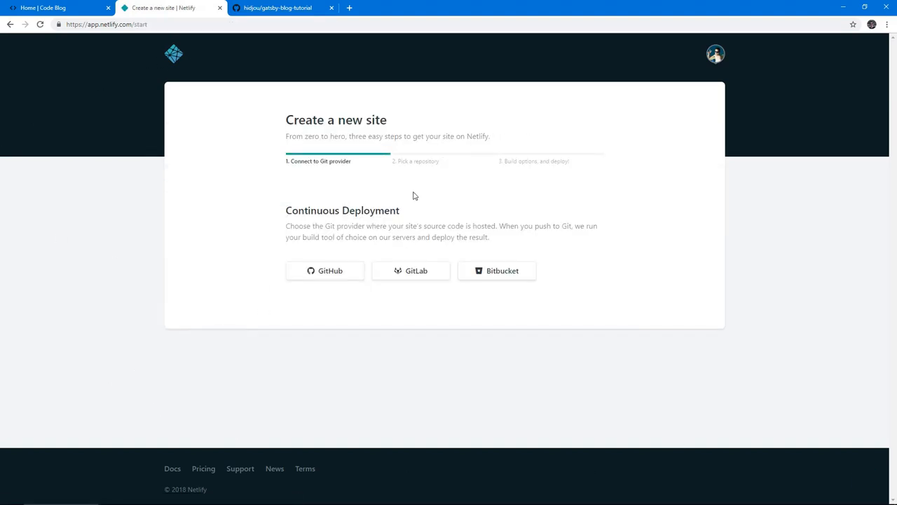
click(325, 270)
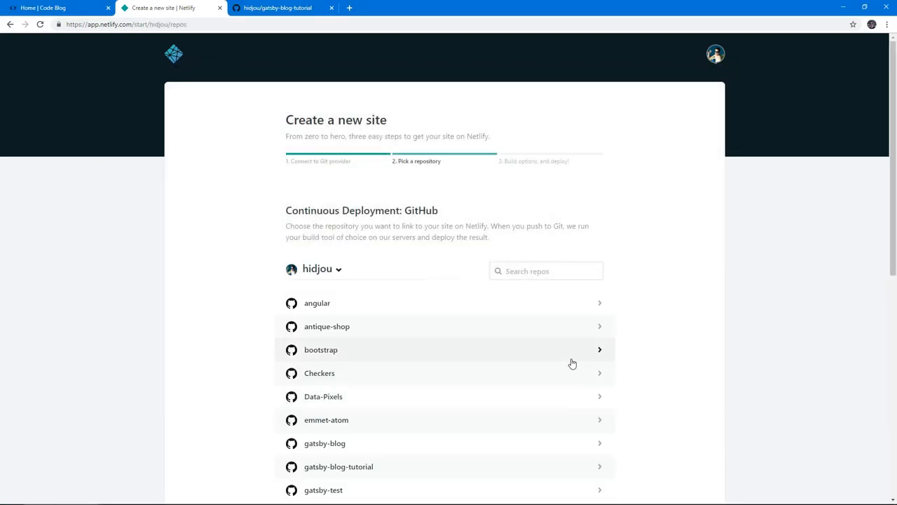
mouse_move(722, 264)
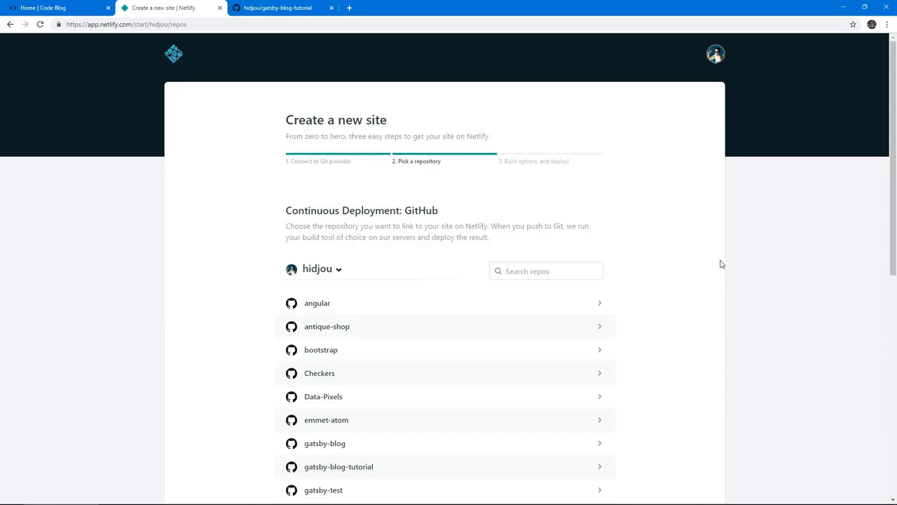
scroll(down, 3)
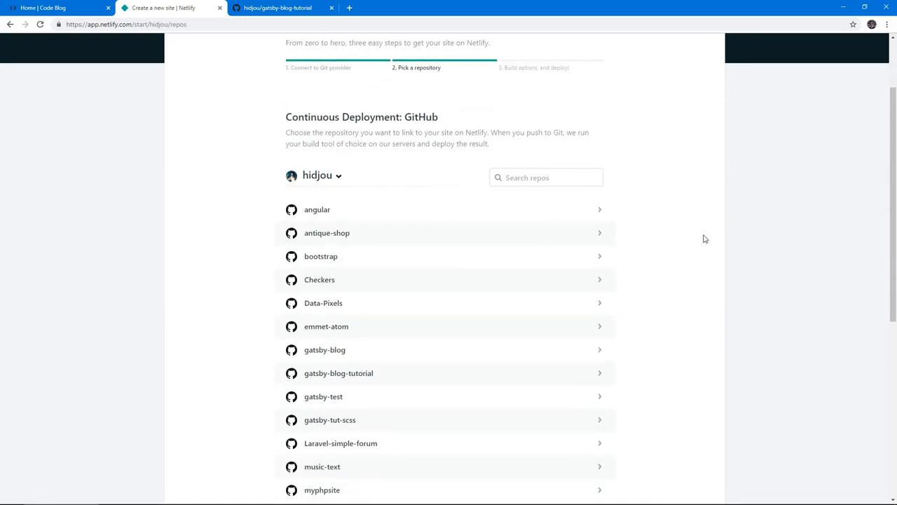
scroll(down, 3)
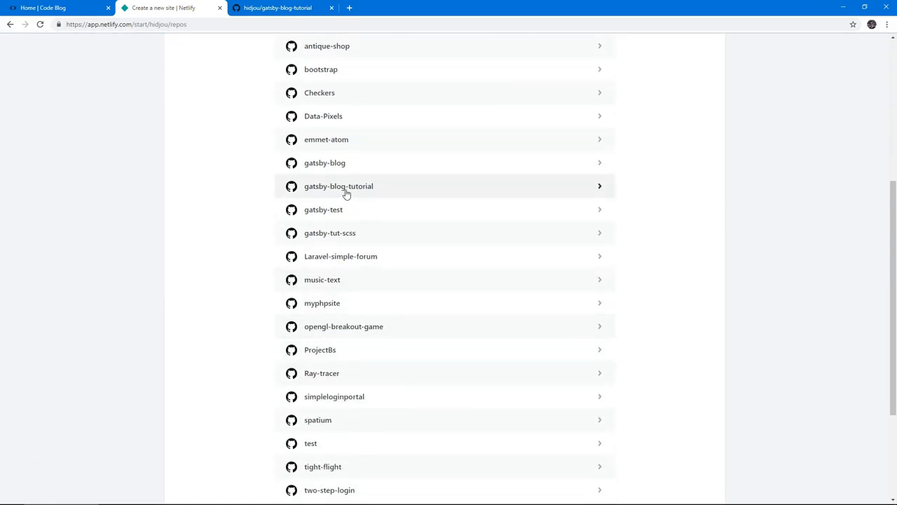
mouse_move(420, 255)
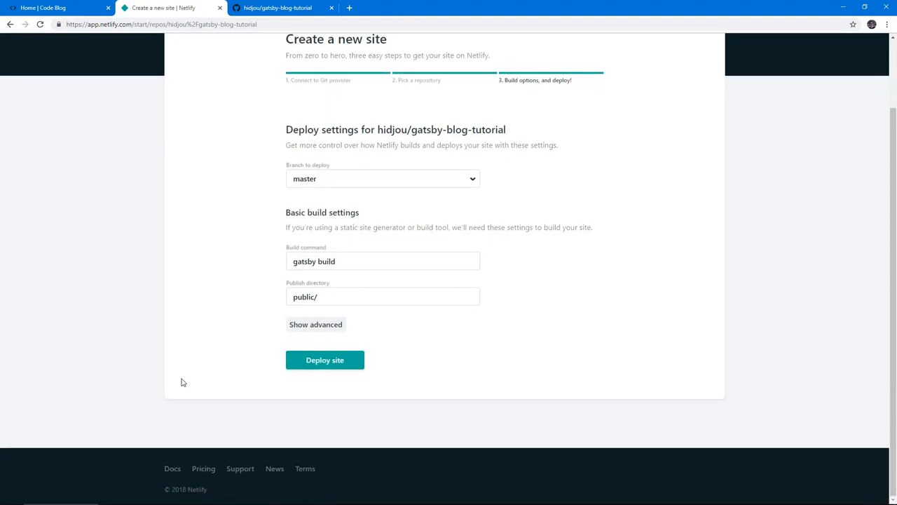
mouse_move(245, 85)
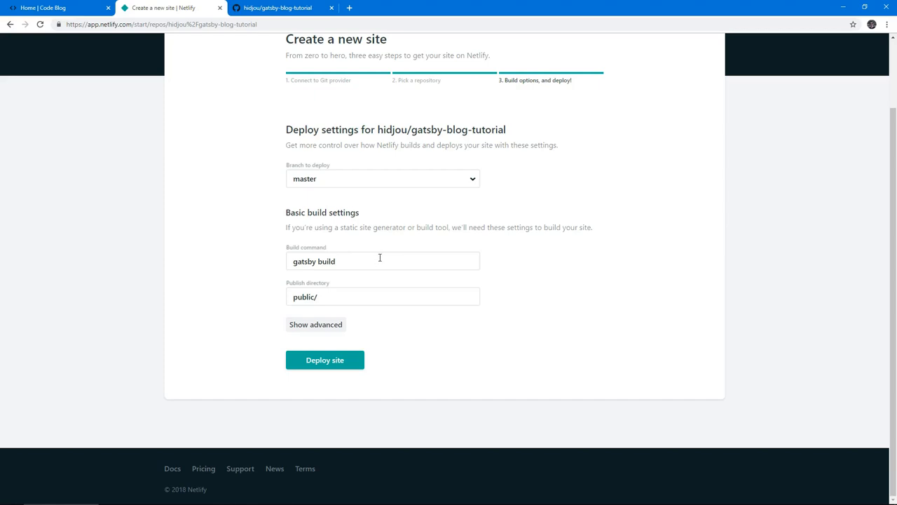
mouse_move(244, 301)
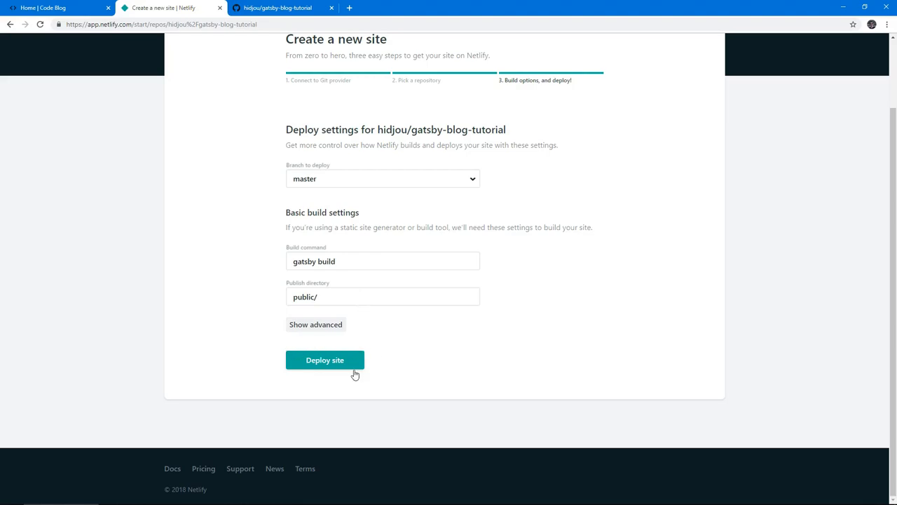
- Deploy gatsby-blog-tutorial from master with 'gatsby build', publishing 'public/'
click(324, 360)
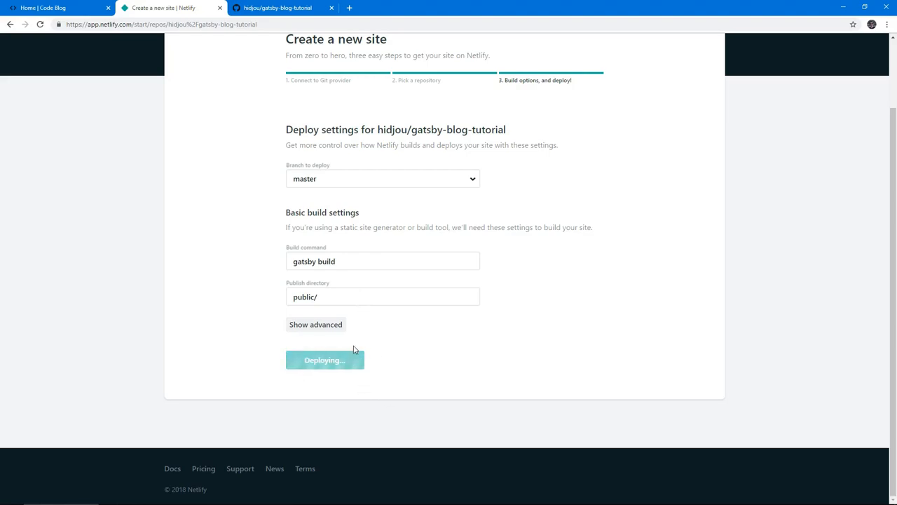
click(324, 360)
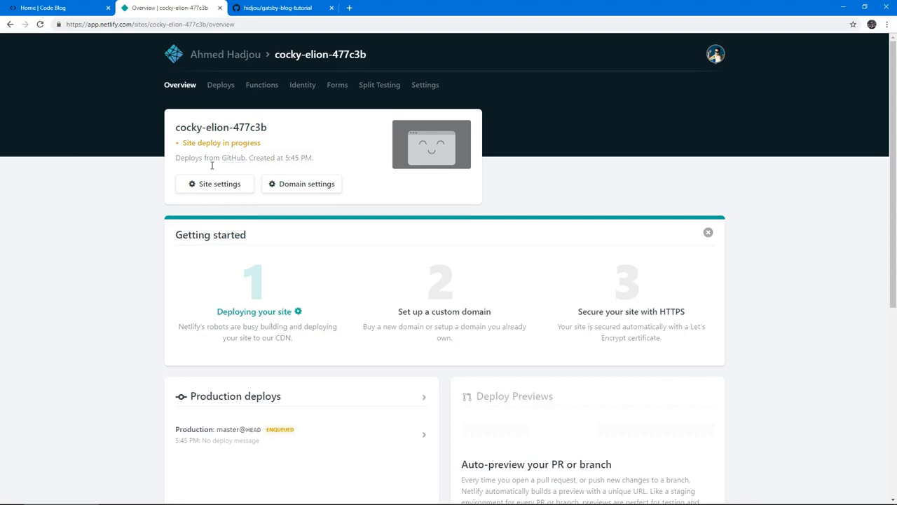
mouse_move(673, 324)
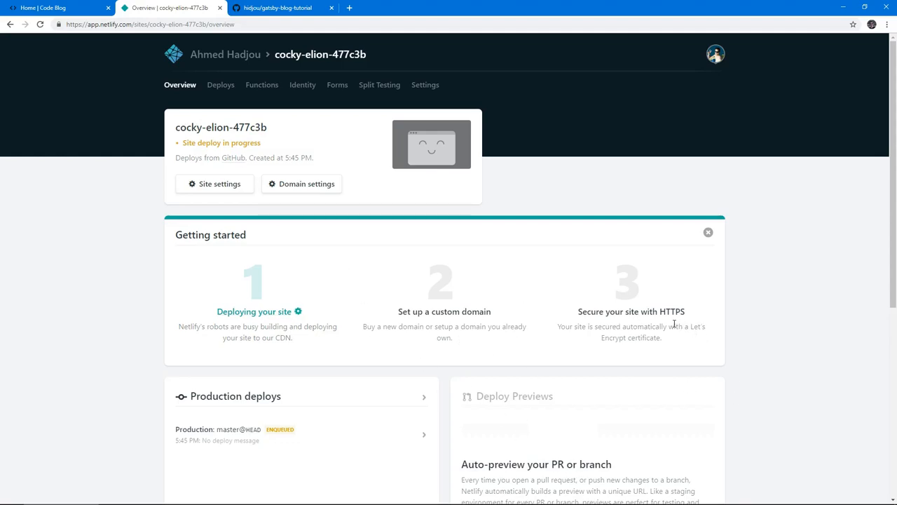
mouse_move(687, 326)
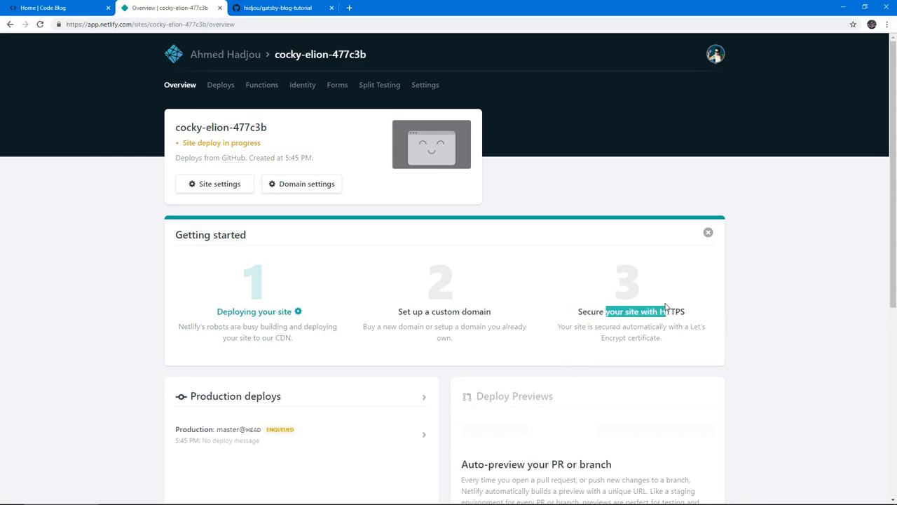
mouse_move(396, 316)
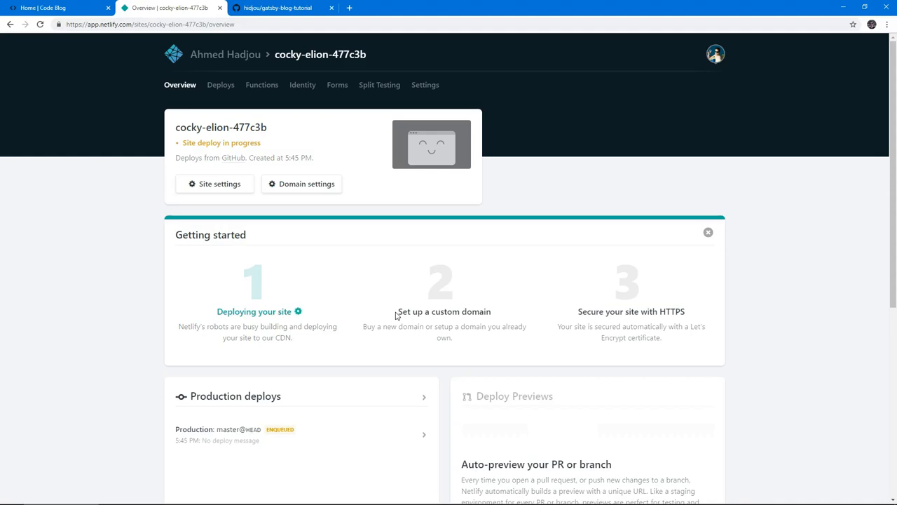
mouse_move(89, 303)
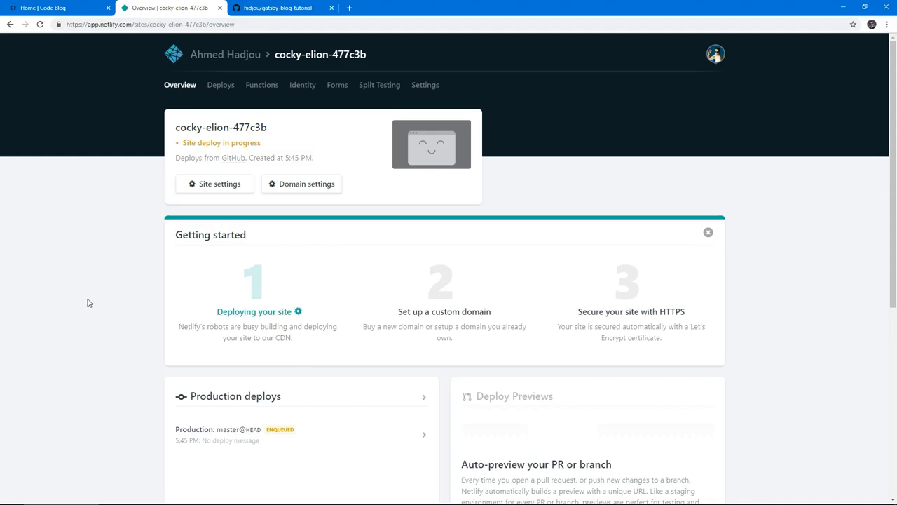
mouse_move(378, 313)
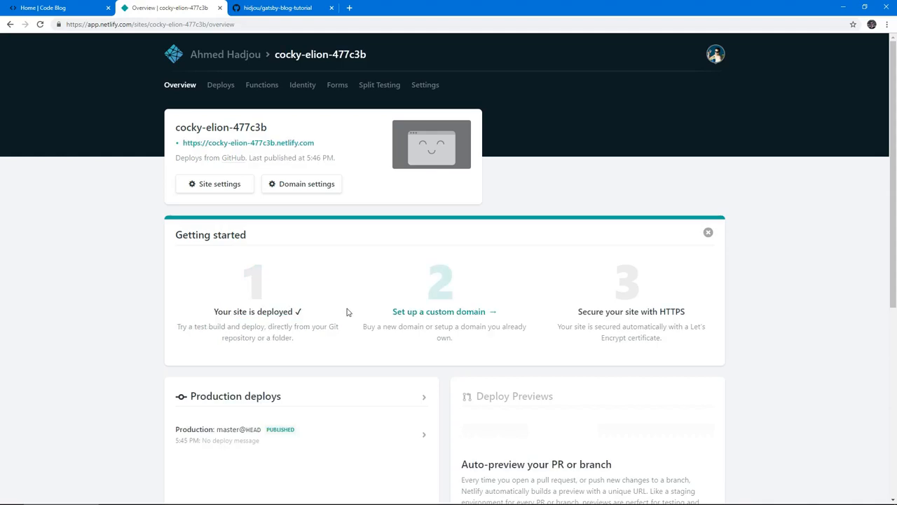
mouse_move(306, 147)
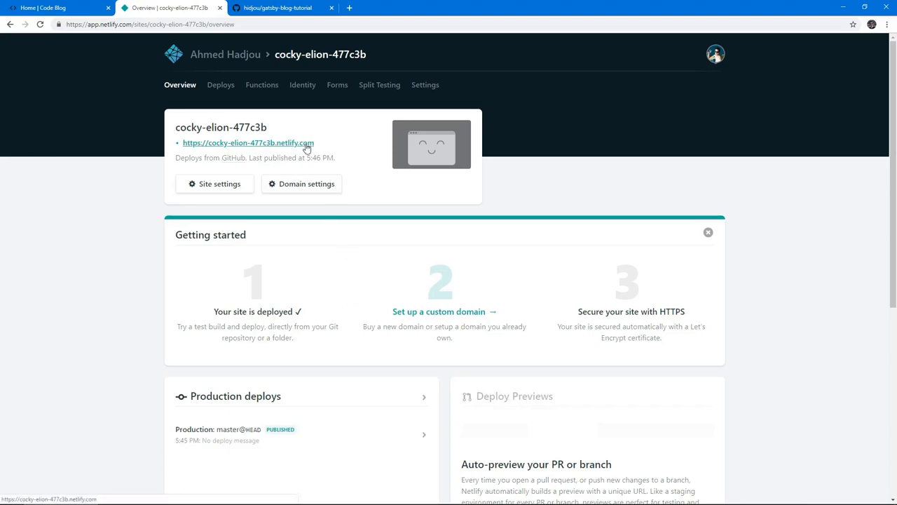
- Open the published site at cocky-elion-477c3b.netlify.com
click(248, 143)
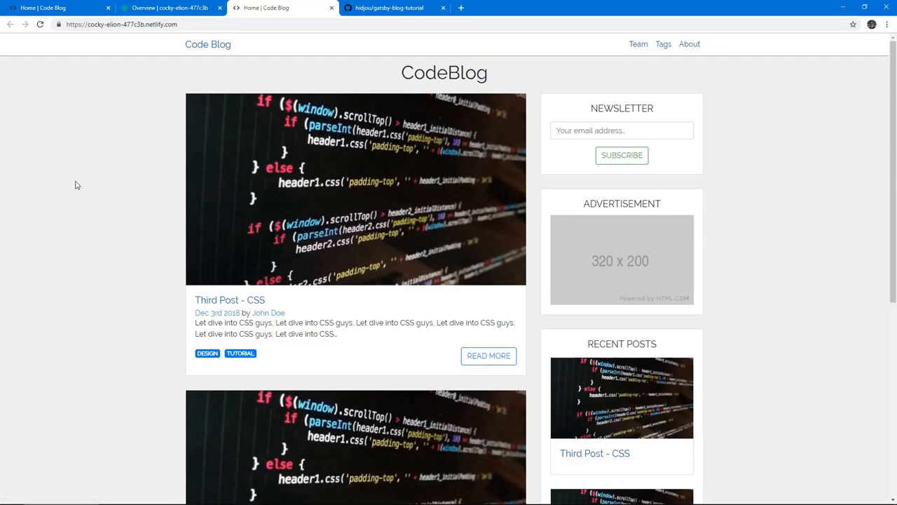
mouse_move(56, 59)
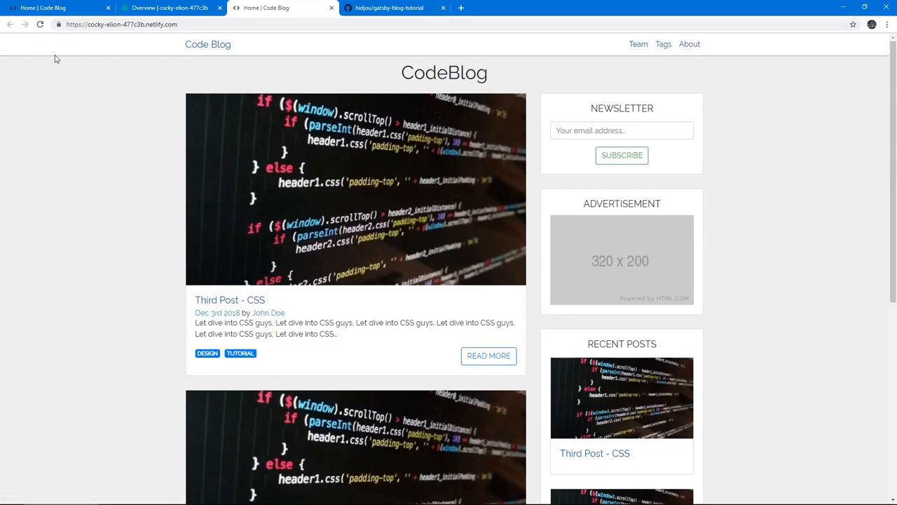
- View connection details, then check the live About, Team and post pages
click(58, 24)
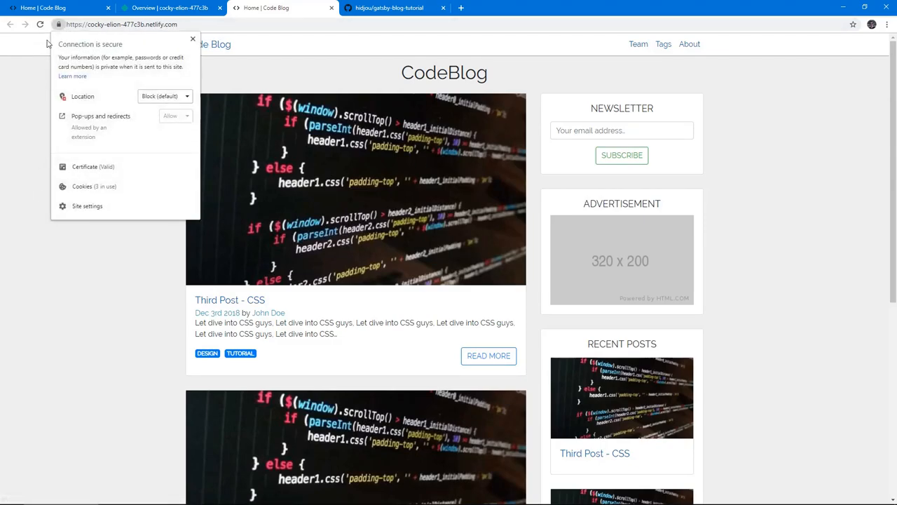
click(169, 8)
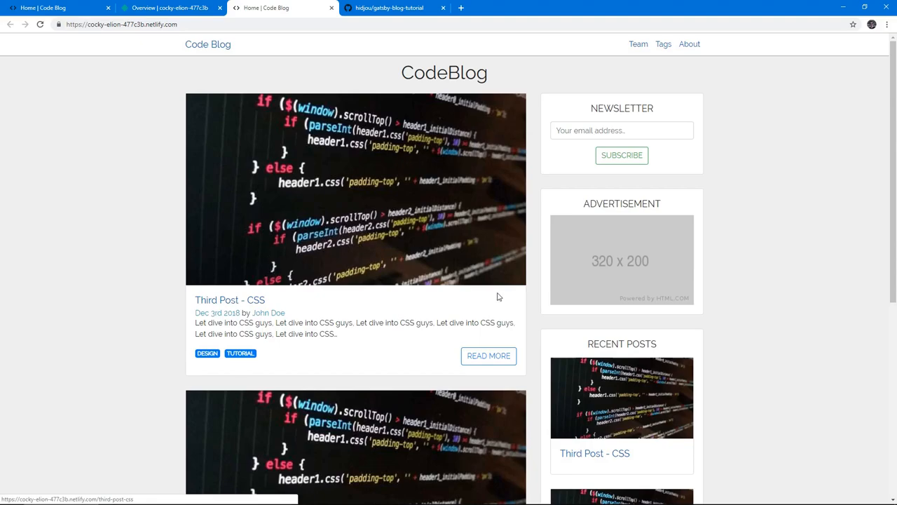
mouse_move(579, 185)
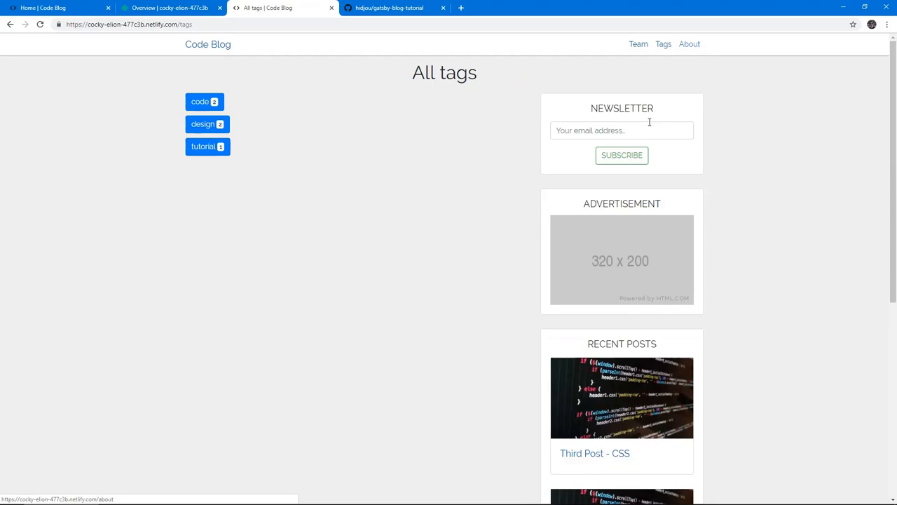
click(689, 44)
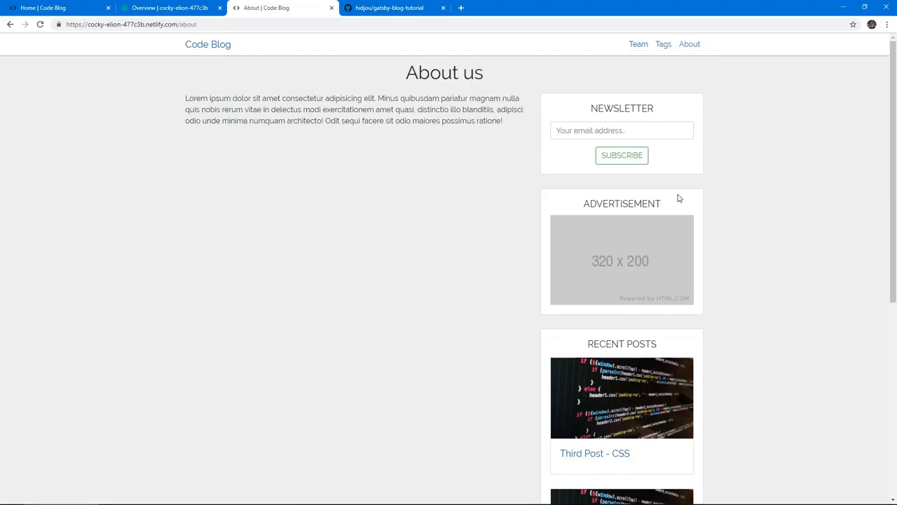
mouse_move(663, 52)
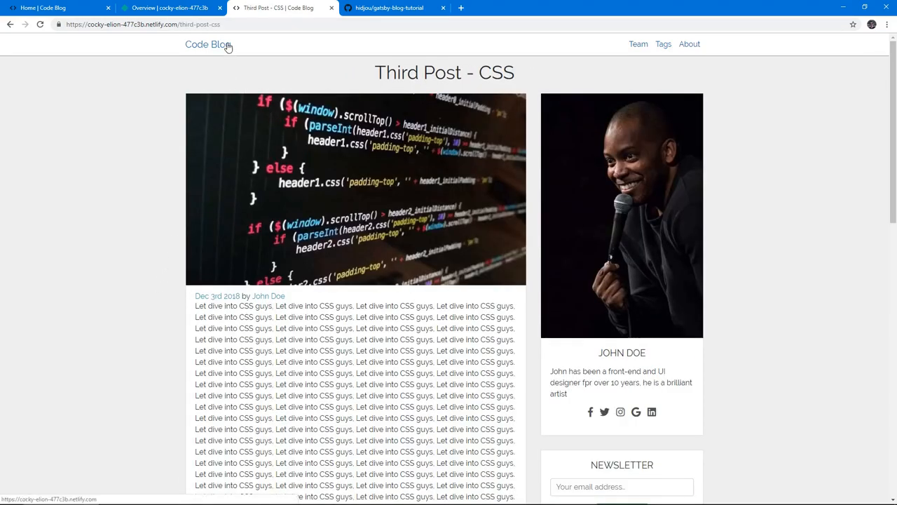
click(637, 44)
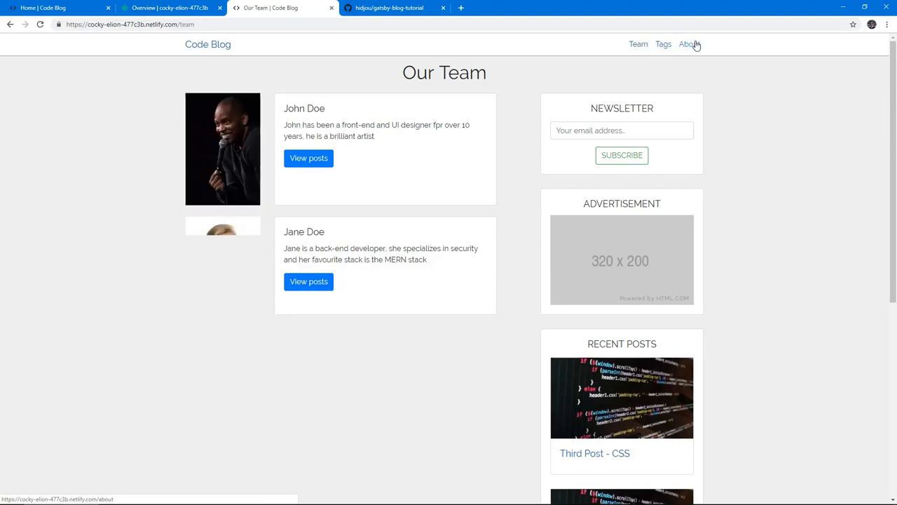
click(308, 158)
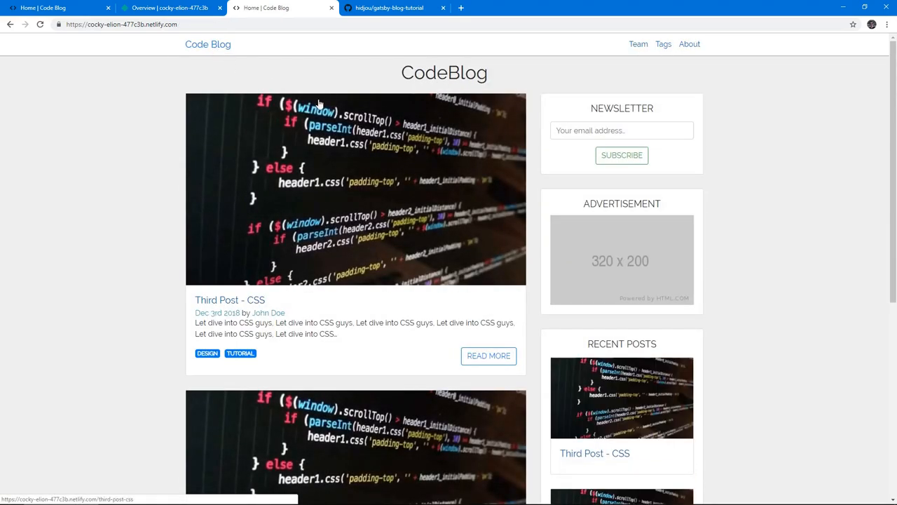
click(168, 8)
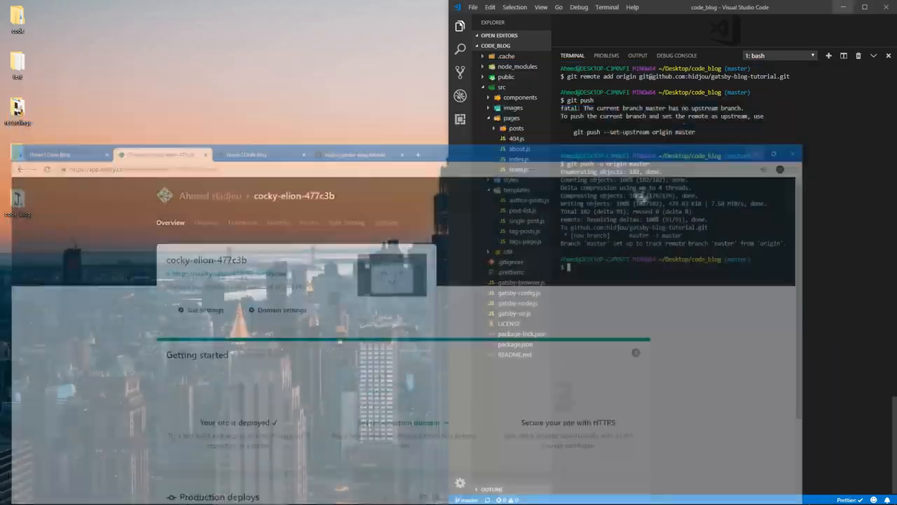
- Open 003-third-post.md in VS Code and duplicate it for the fourth post
click(864, 7)
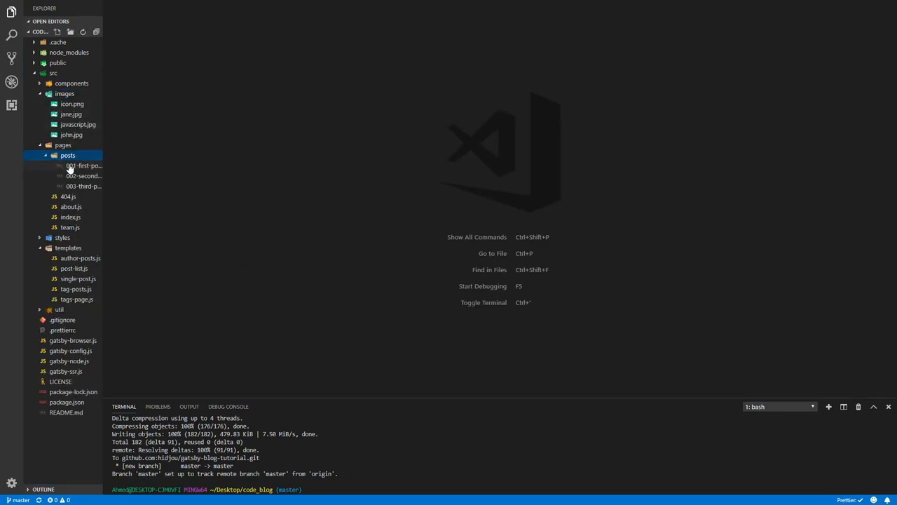
double_click(84, 186)
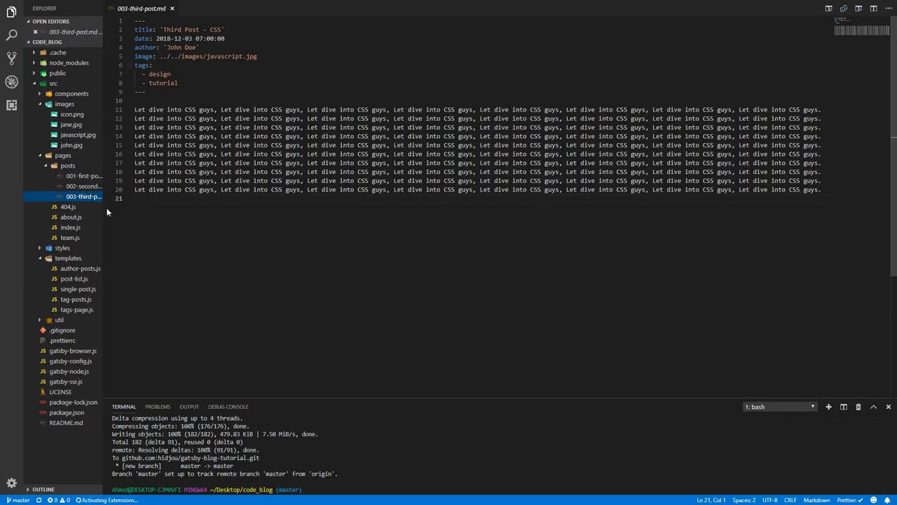
double_click(84, 197)
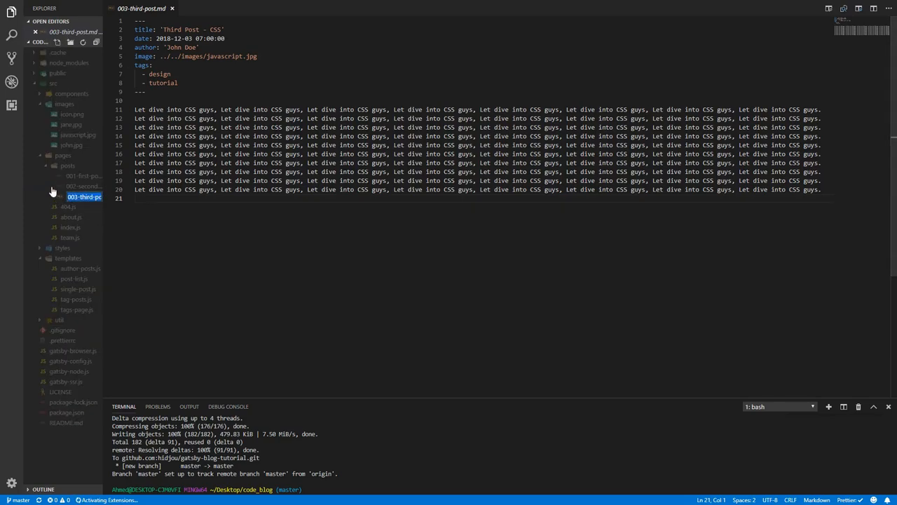
right_click(67, 165)
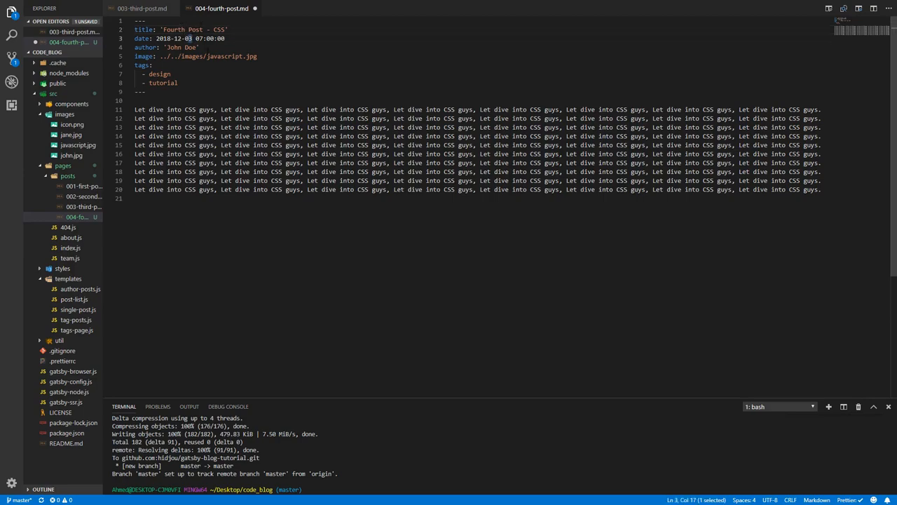
- Change the author to Jane and the body to 'New post on Netlify'
double_click(173, 47)
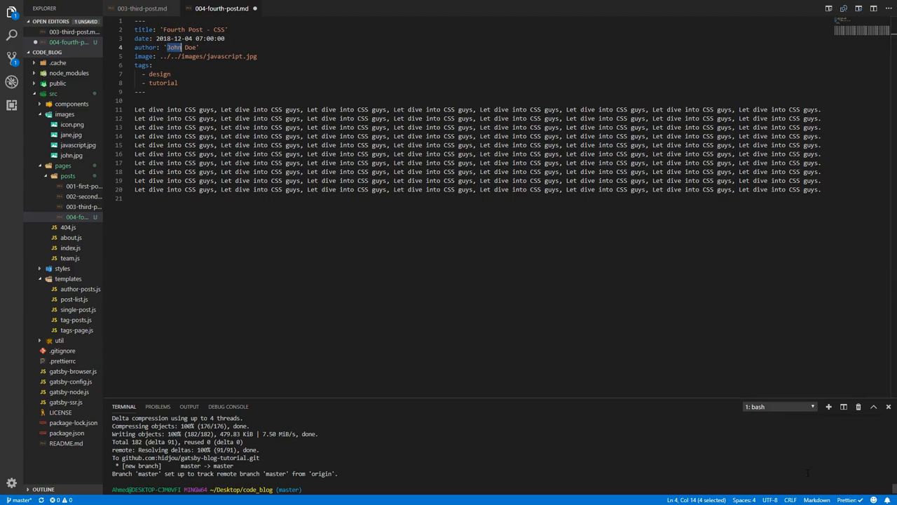
text(Jane)
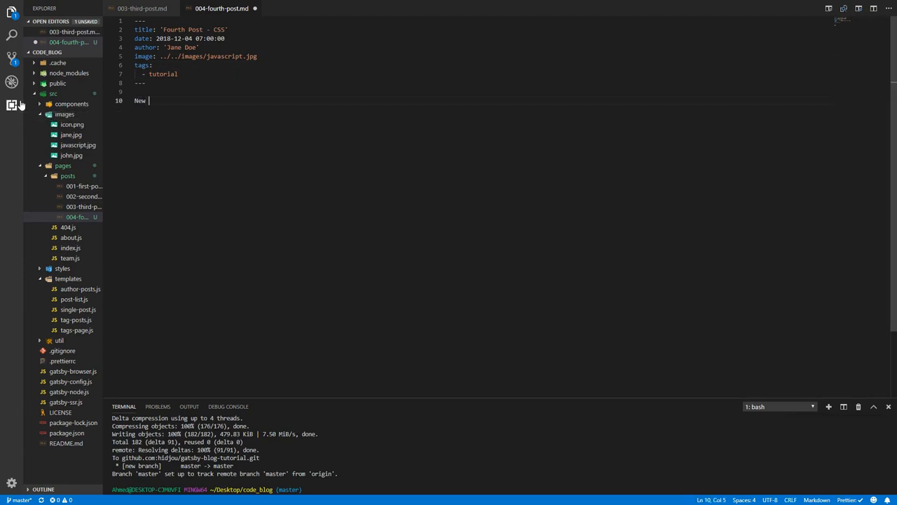
text(post on)
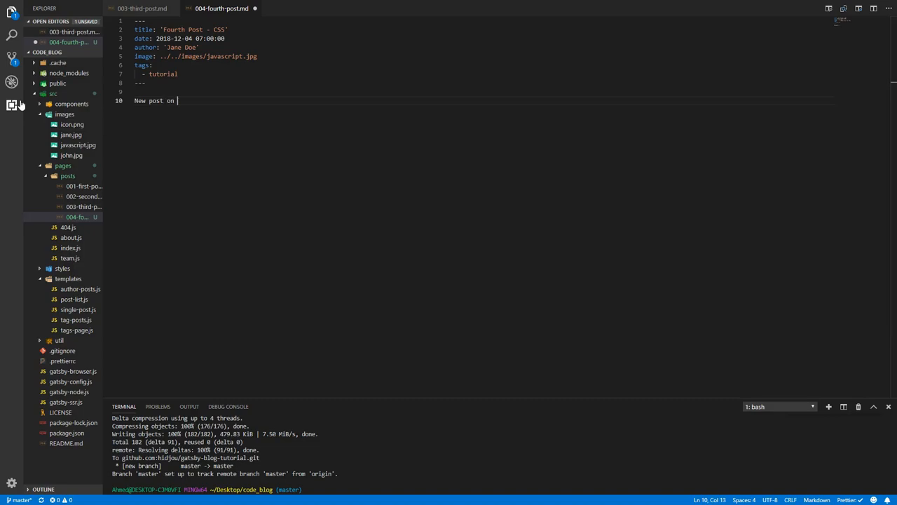
text(Netlify)
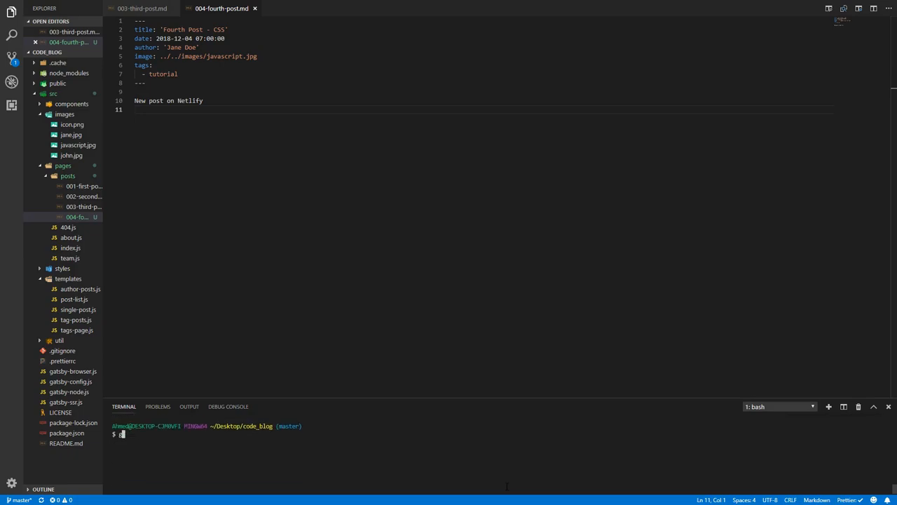
- Run git add, commit with message 'added new post', and push to GitHub
text(git add . && git)
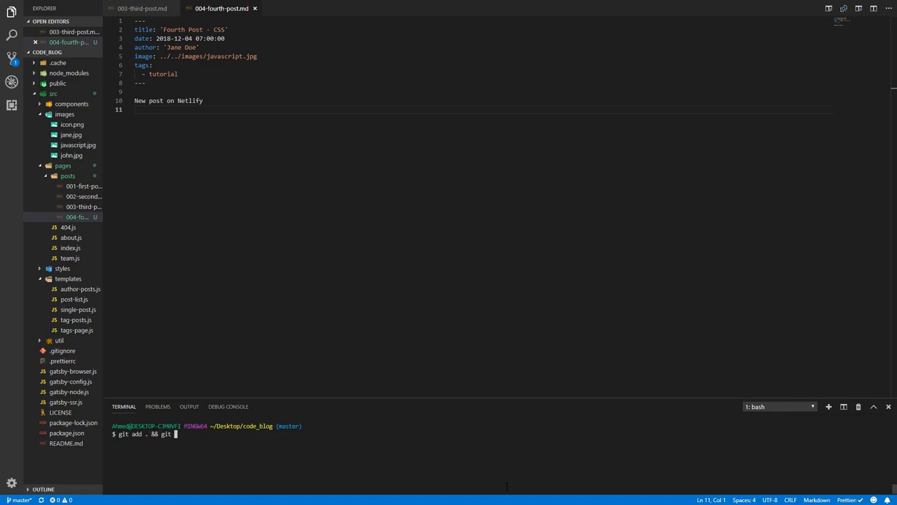
text(commit -m "added)
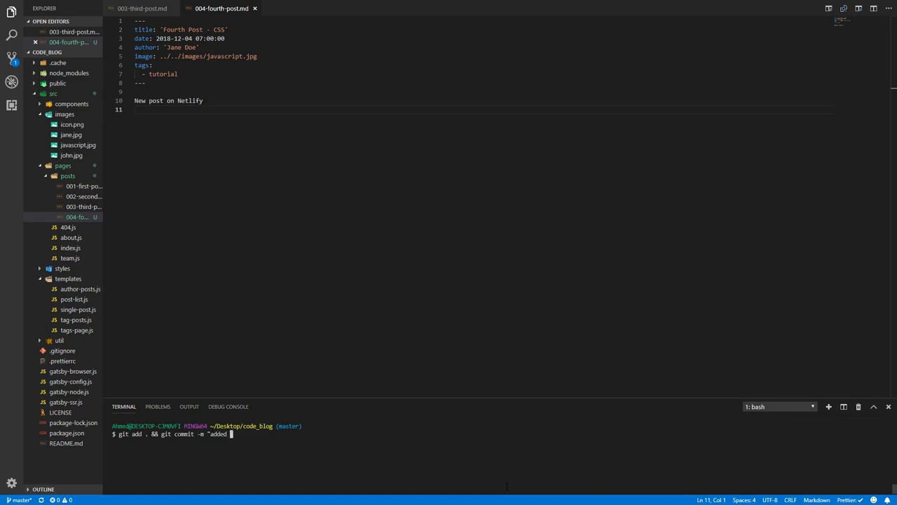
text(new post")
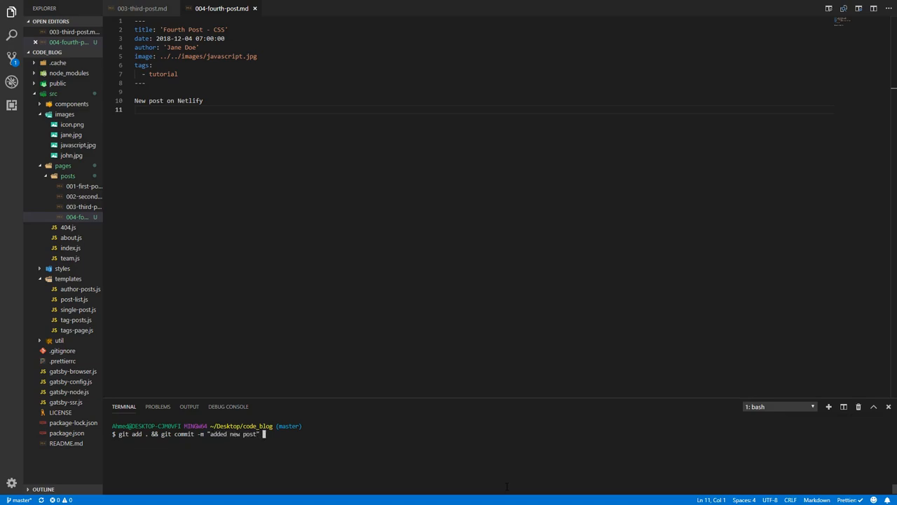
text(&& p)
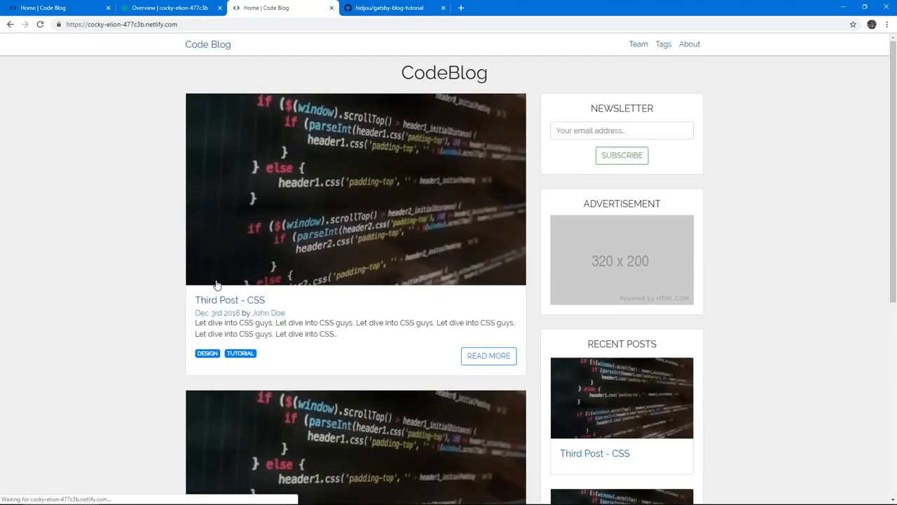
- Review the published production deploy's details and log, checking the live blog meanwhile
click(171, 8)
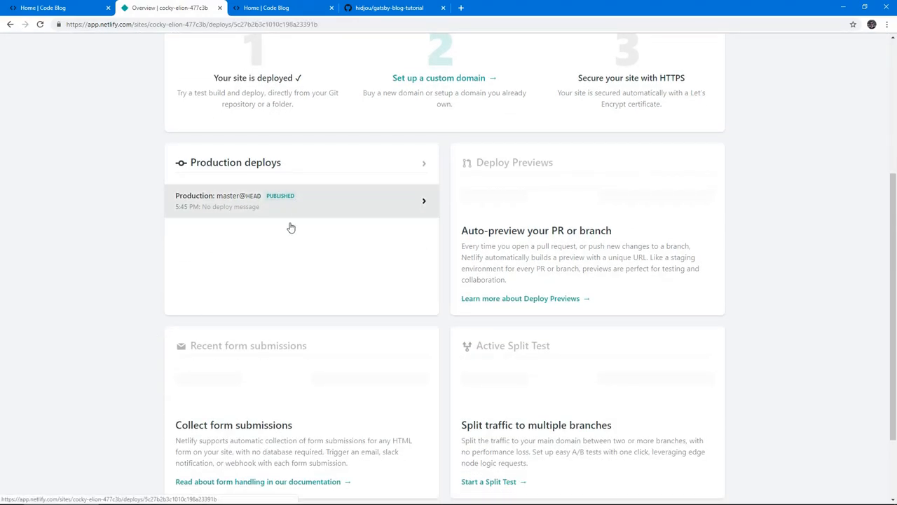
click(301, 201)
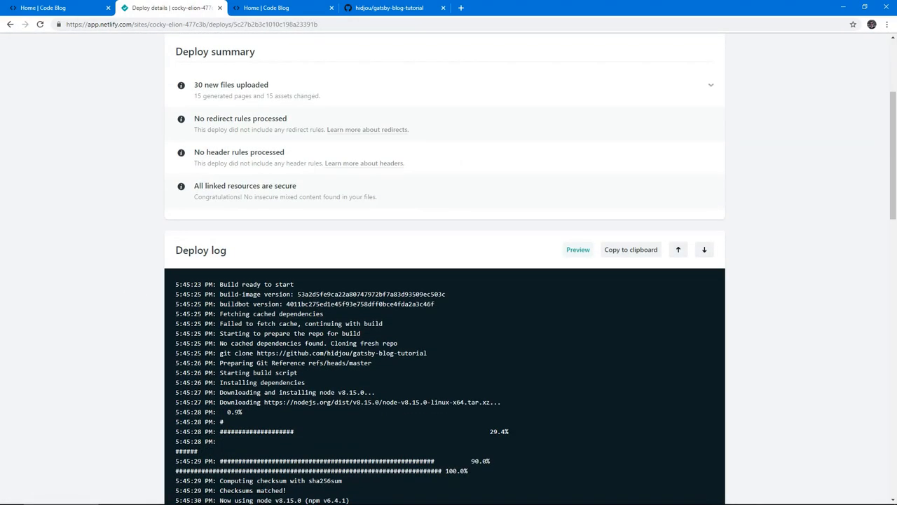
click(280, 8)
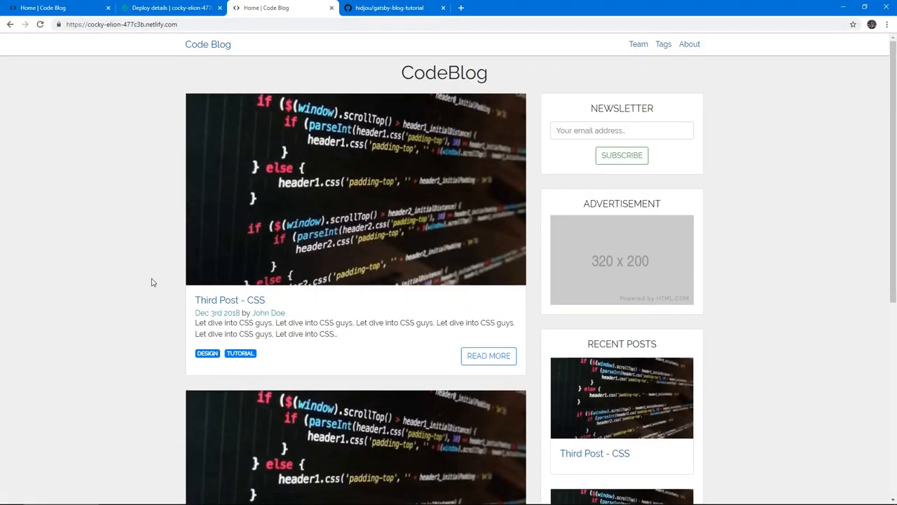
click(172, 8)
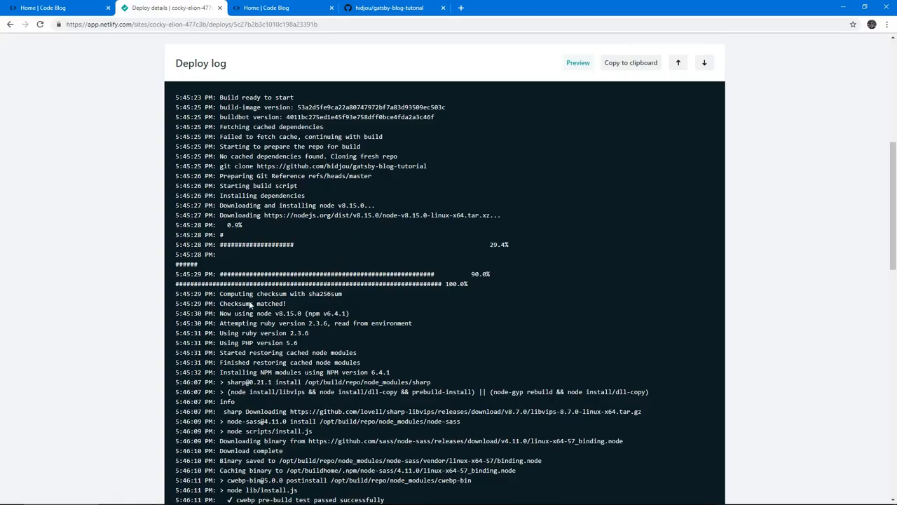
click(388, 8)
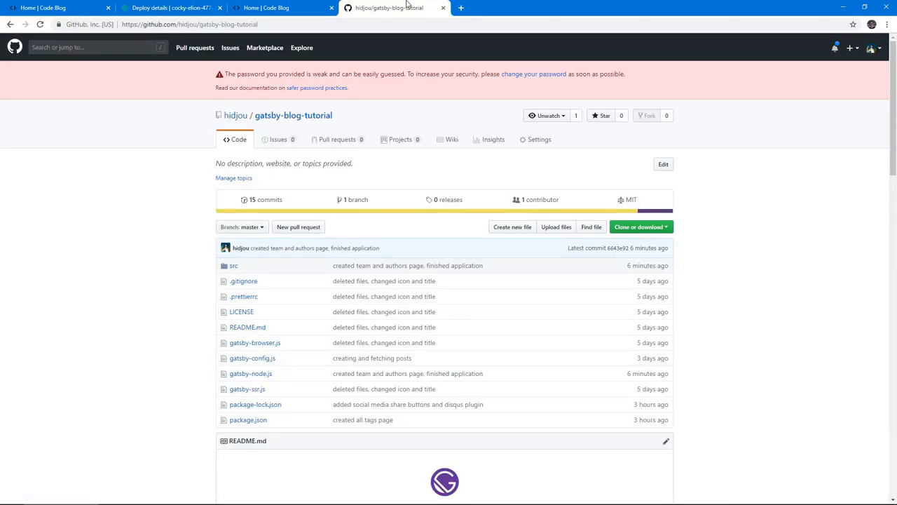
mouse_move(317, 178)
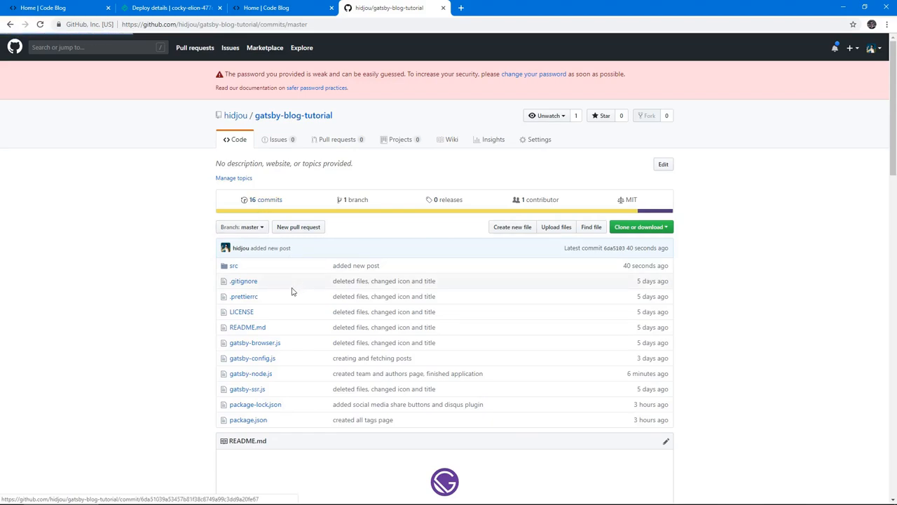
- Confirm the 'added new post' commit heads GitHub's 16-commit history
click(280, 8)
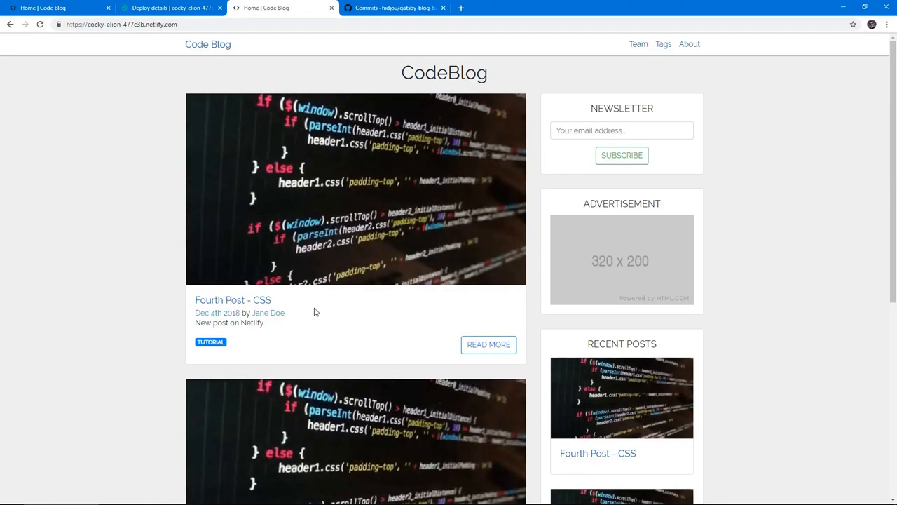
- Open Jane Doe's 'Fourth Post - CSS' article, recheck Netlify's deploy, then reopen it
click(233, 299)
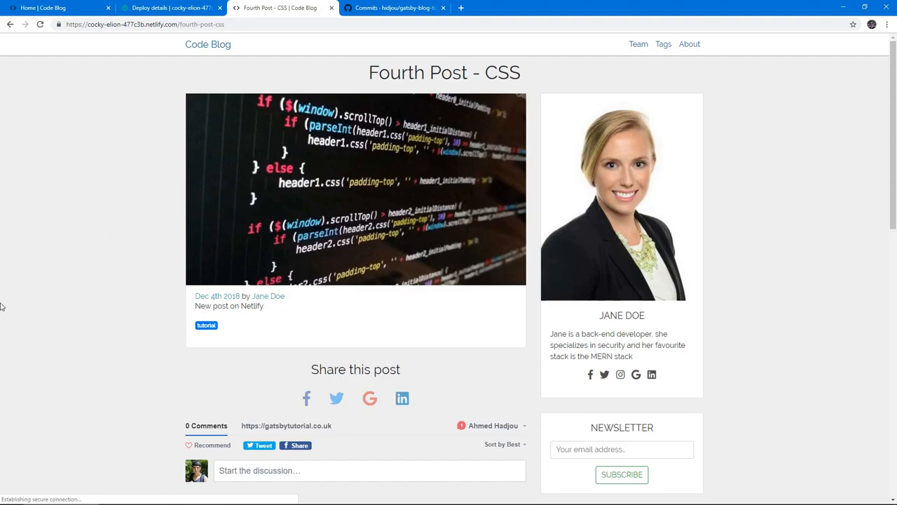
click(208, 44)
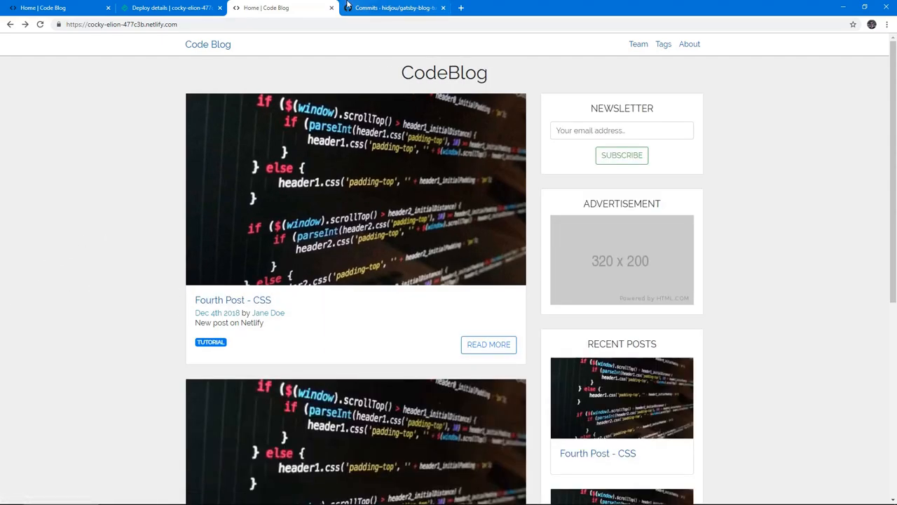
click(172, 8)
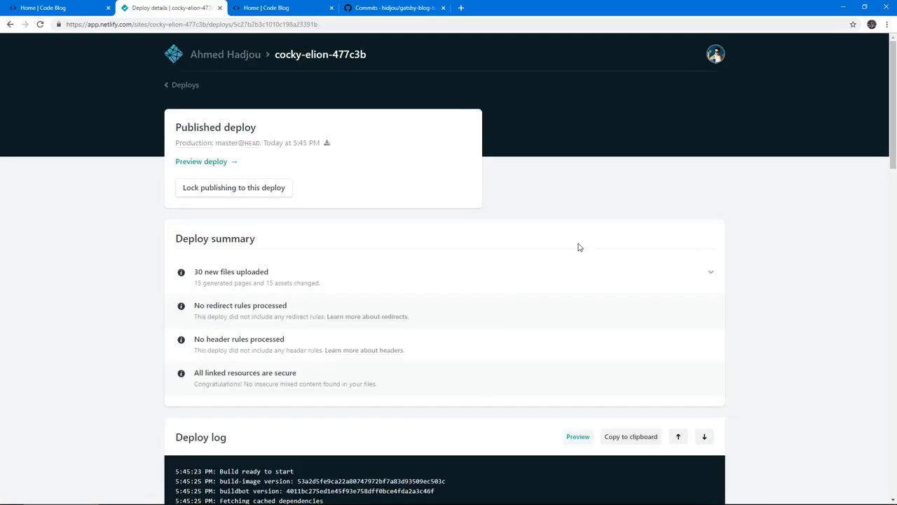
mouse_move(481, 218)
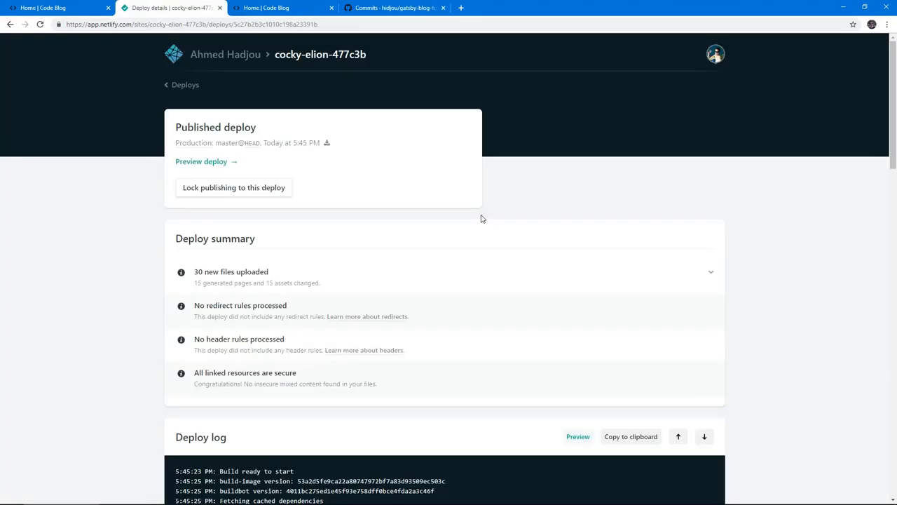
scroll(down, 3)
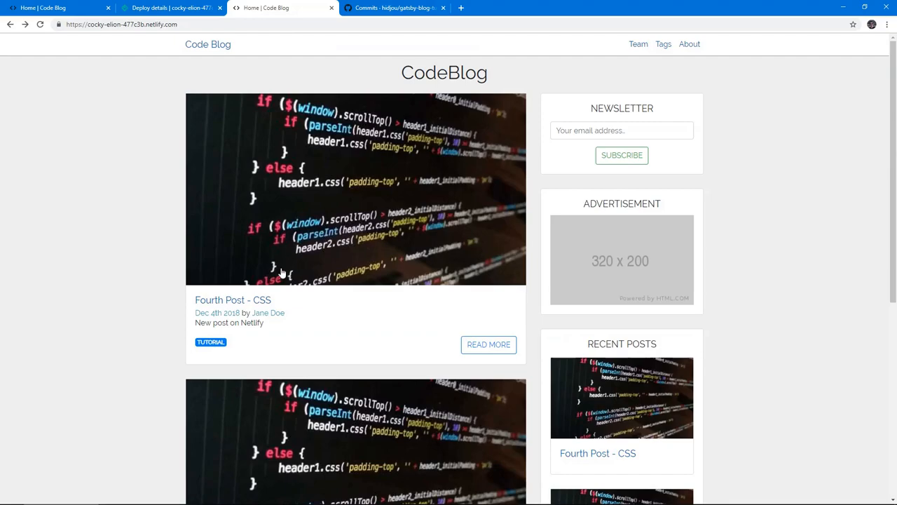
click(488, 344)
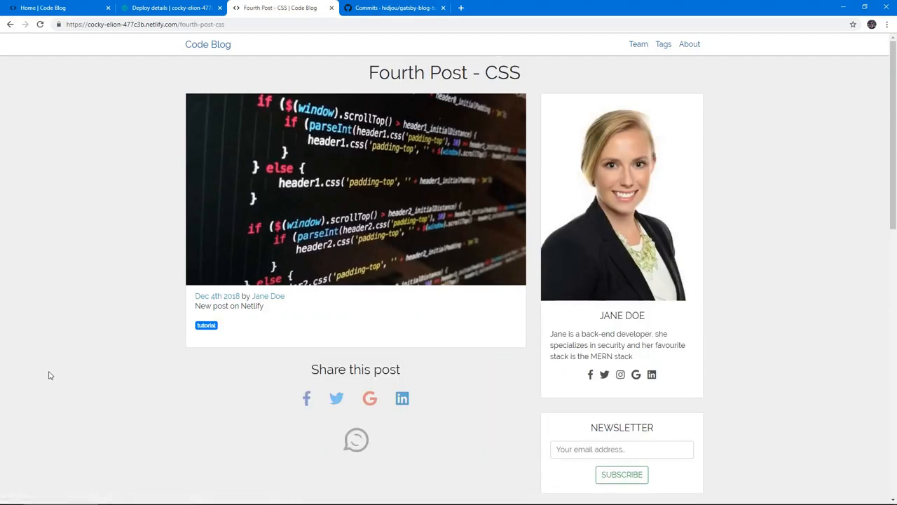